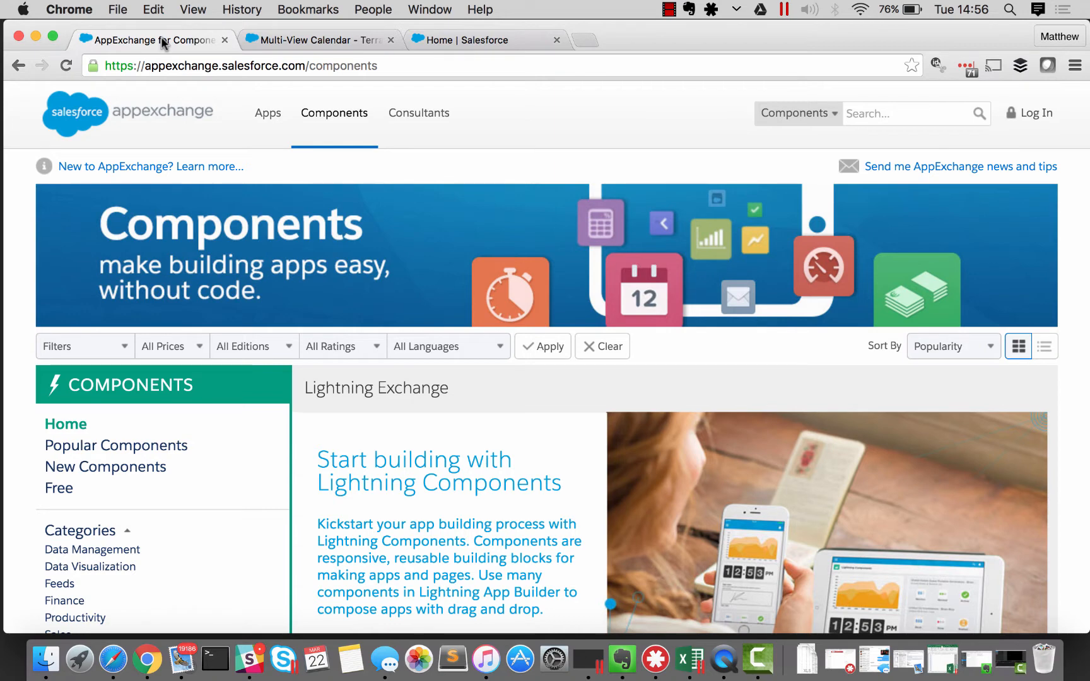
mouse_move(252, 233)
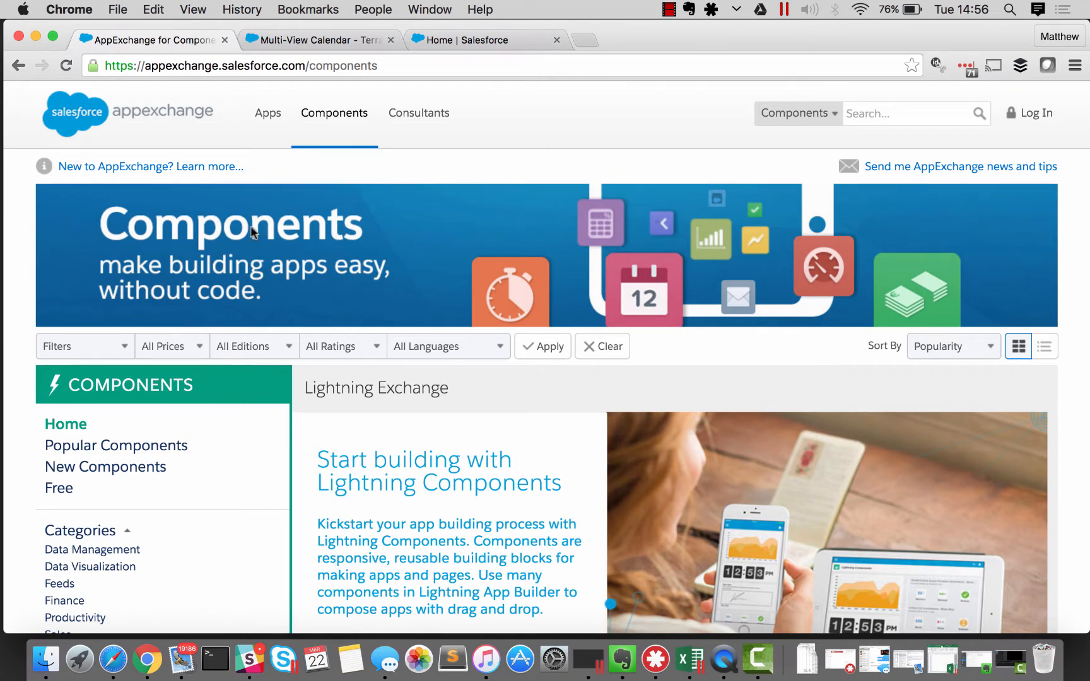
Scroll the AppExchange results and open the Multi-View Calendar listing by TerraSky.
scroll("down", 3)
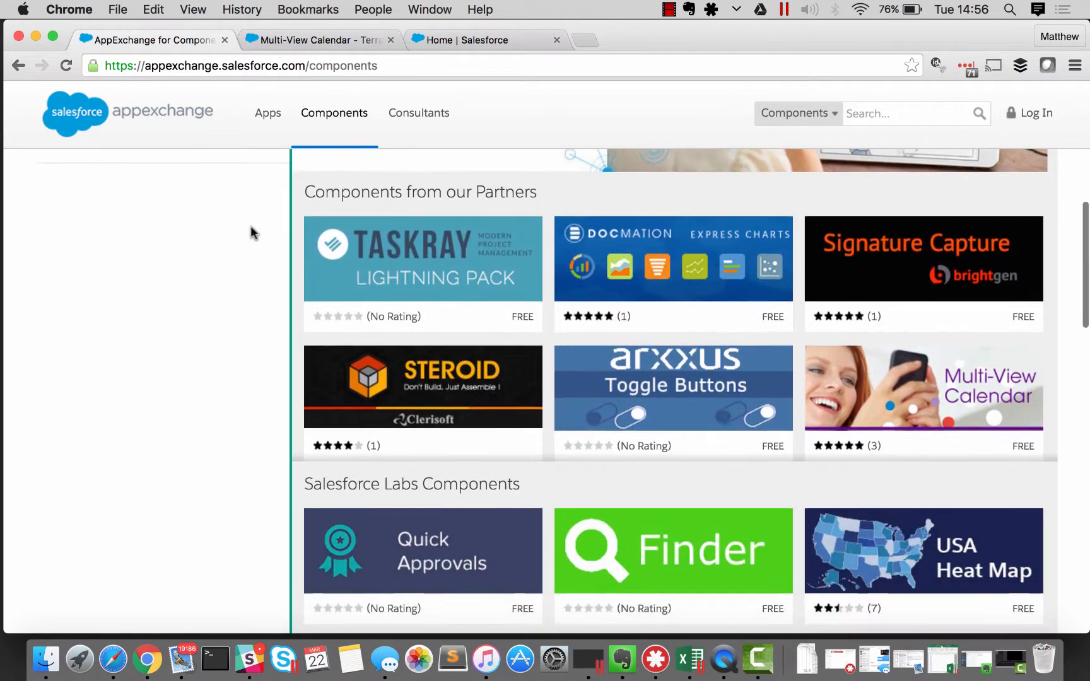
scroll("down", 3)
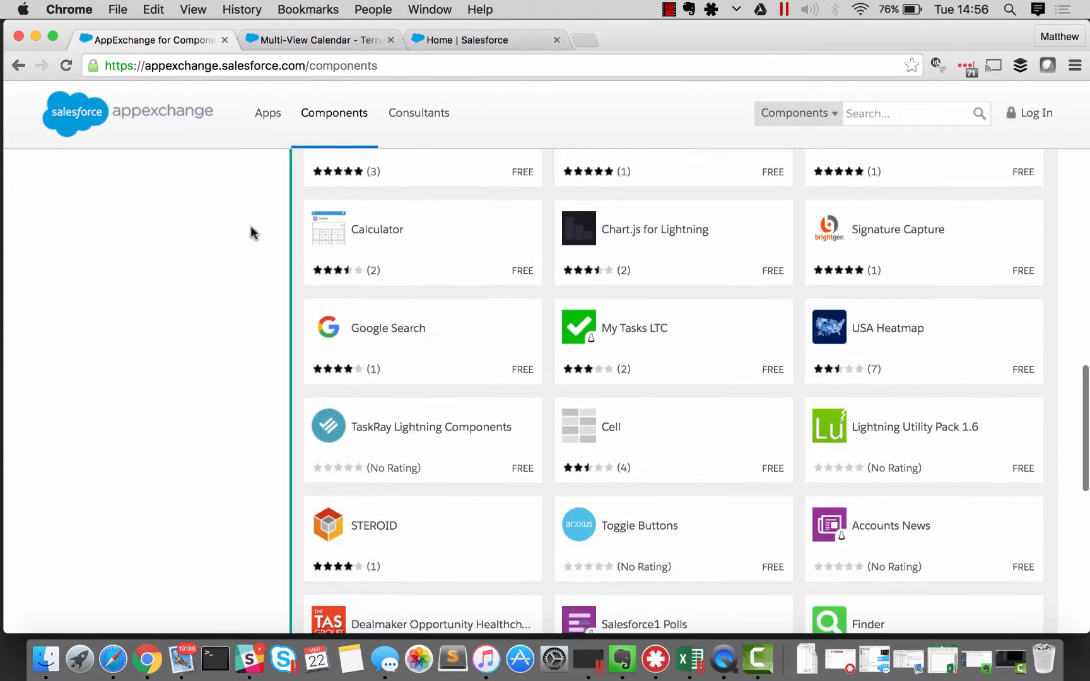
scroll("down", 3)
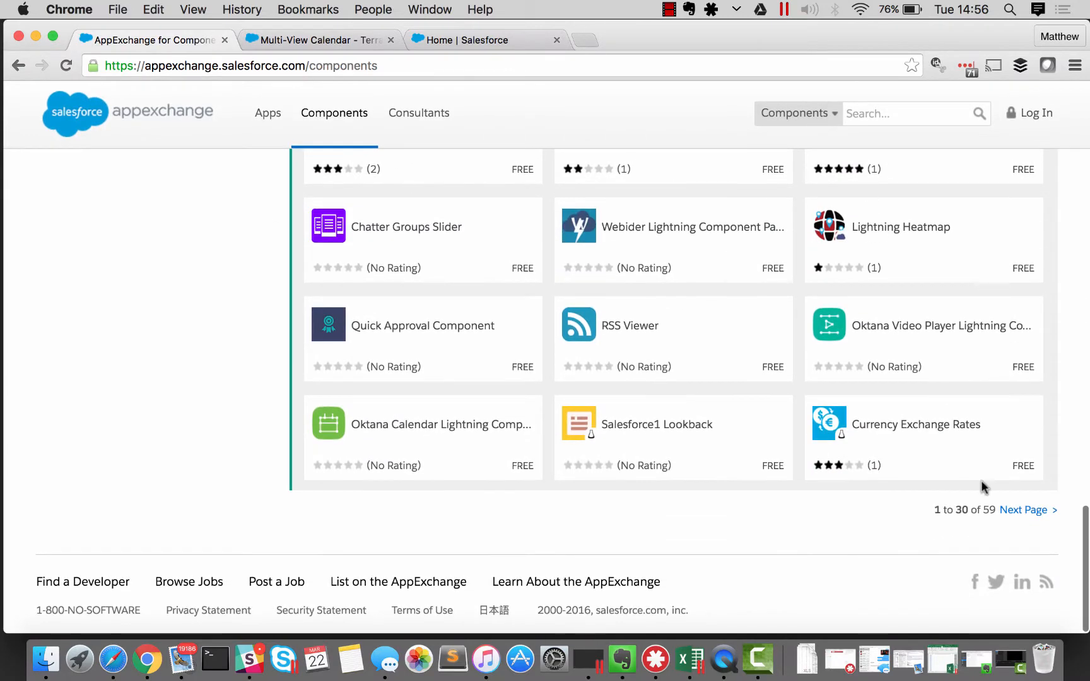
mouse_move(988, 510)
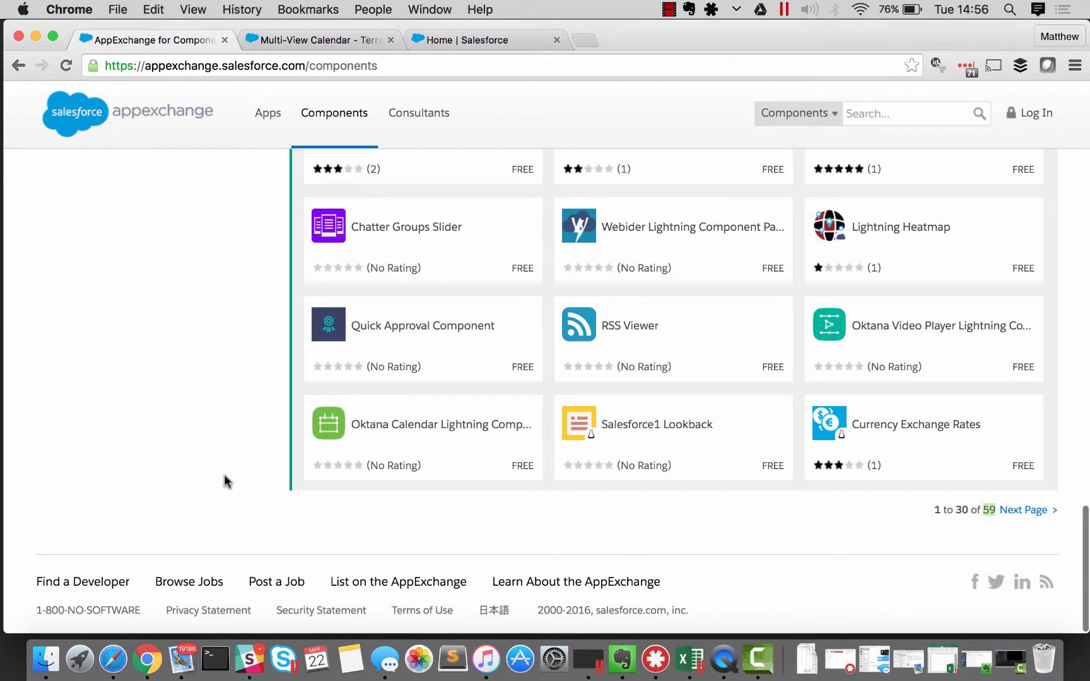
mouse_move(202, 375)
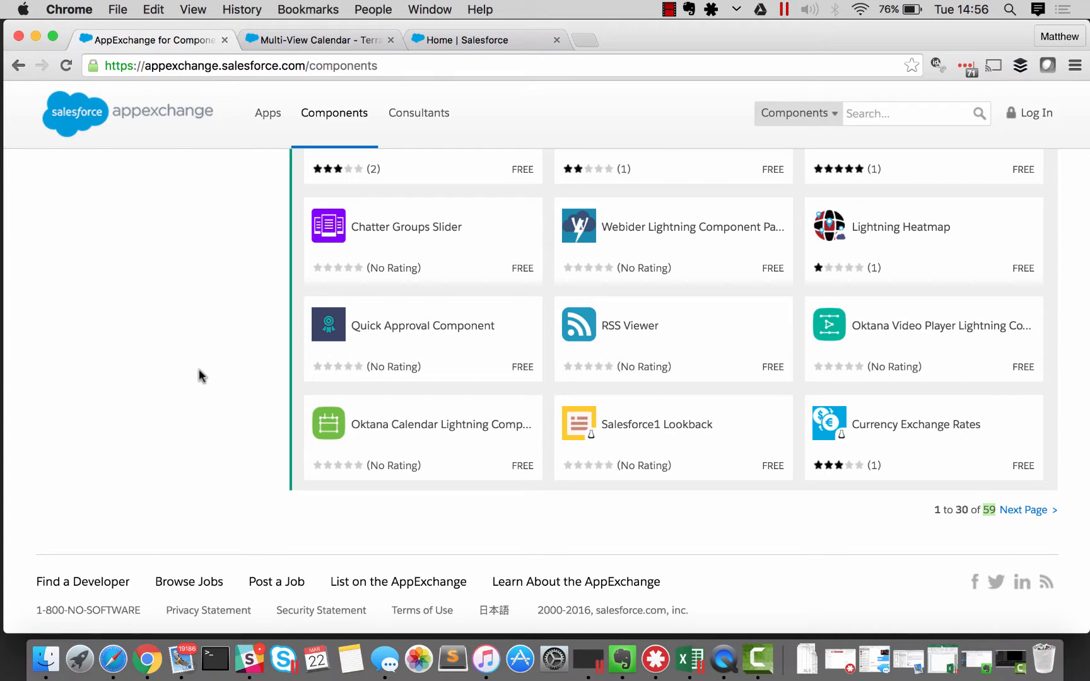
mouse_move(203, 307)
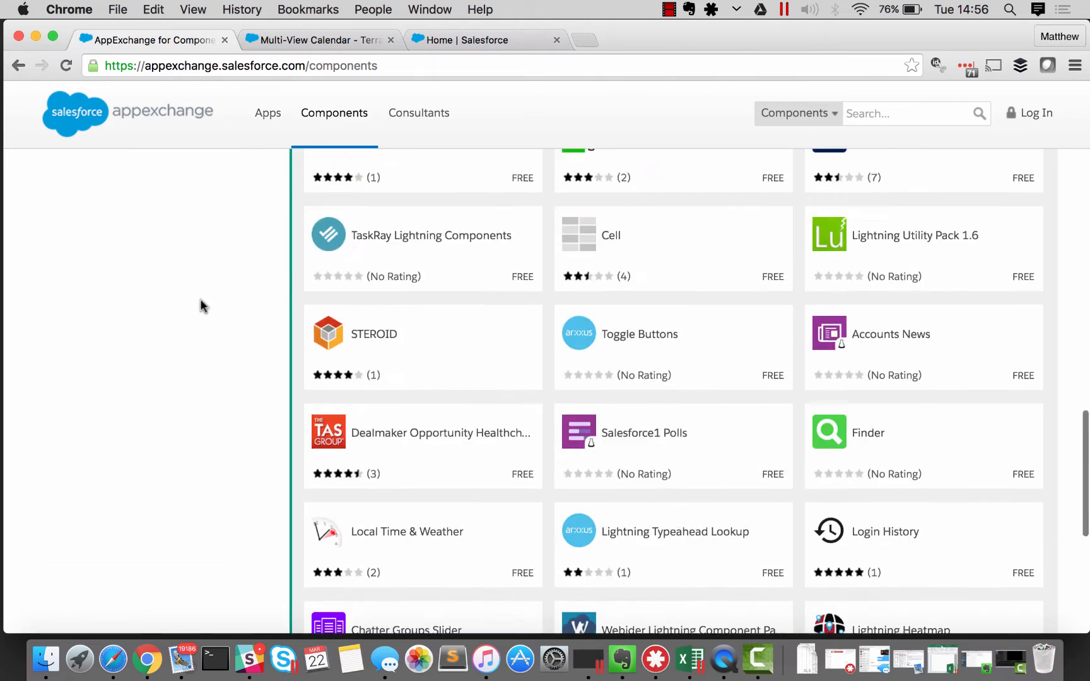
scroll("down", 3)
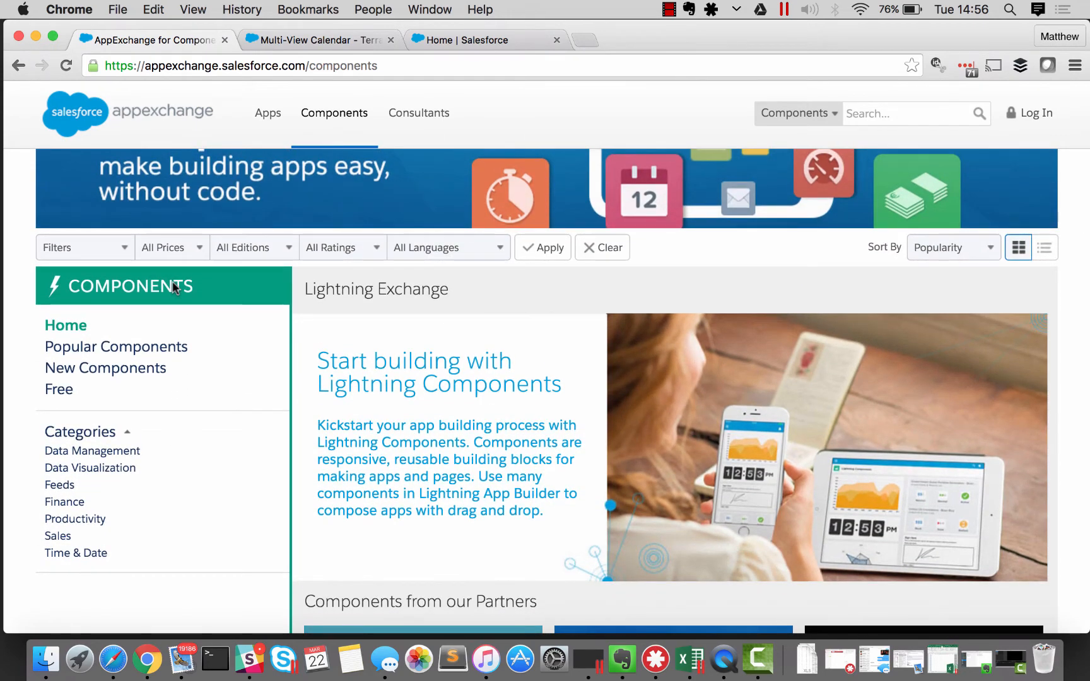
mouse_move(203, 339)
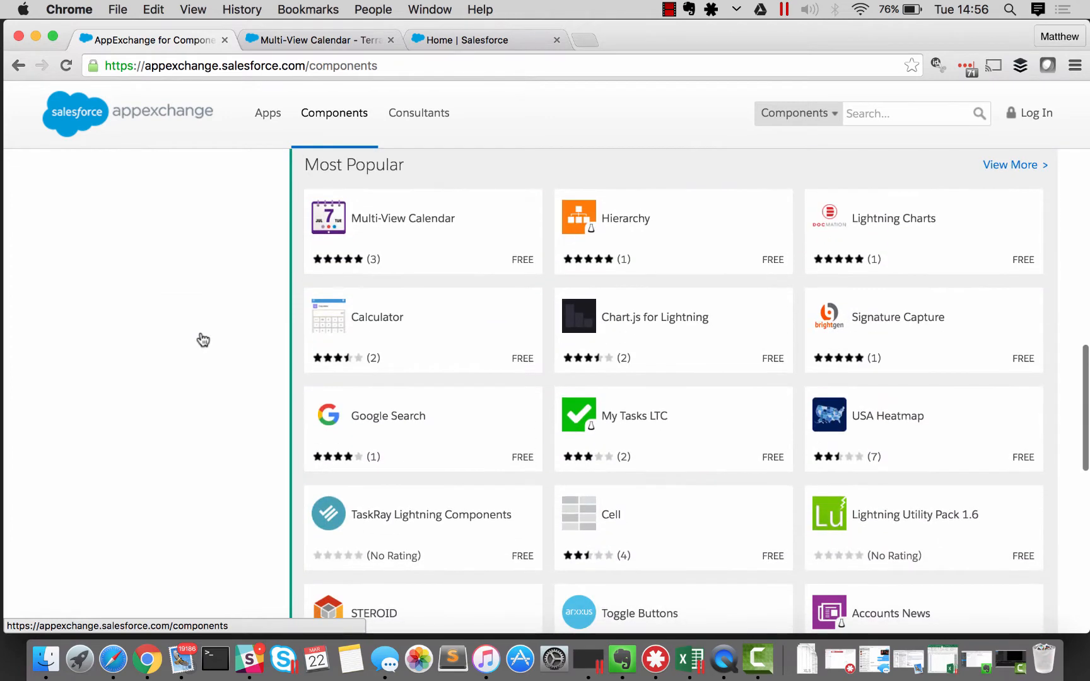
mouse_move(422, 232)
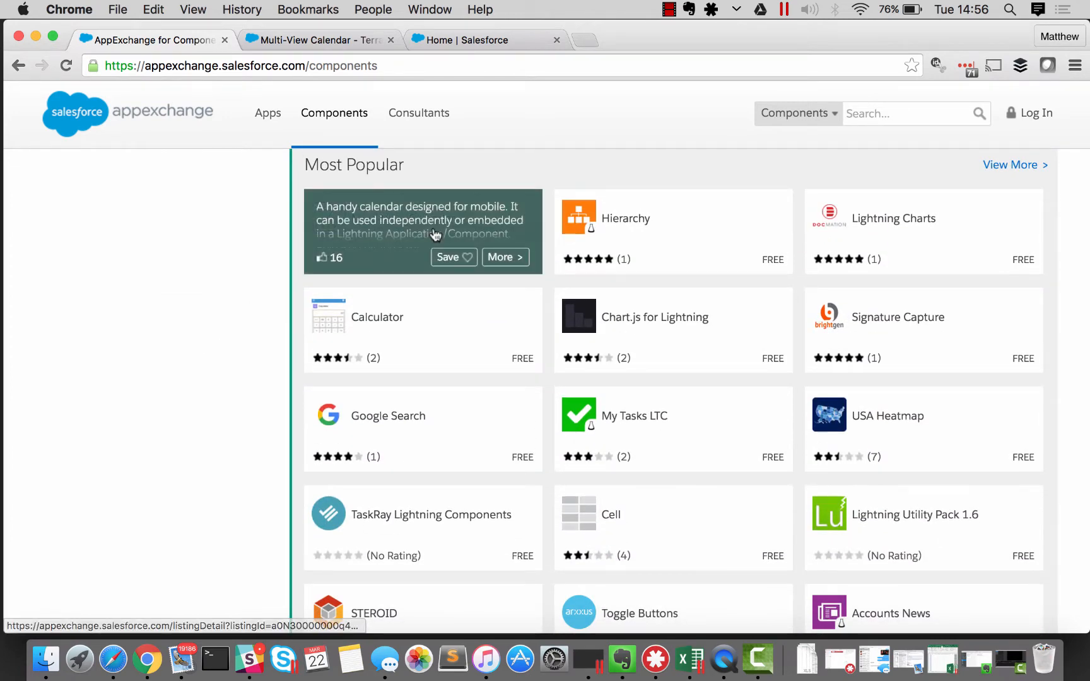
mouse_move(297, 259)
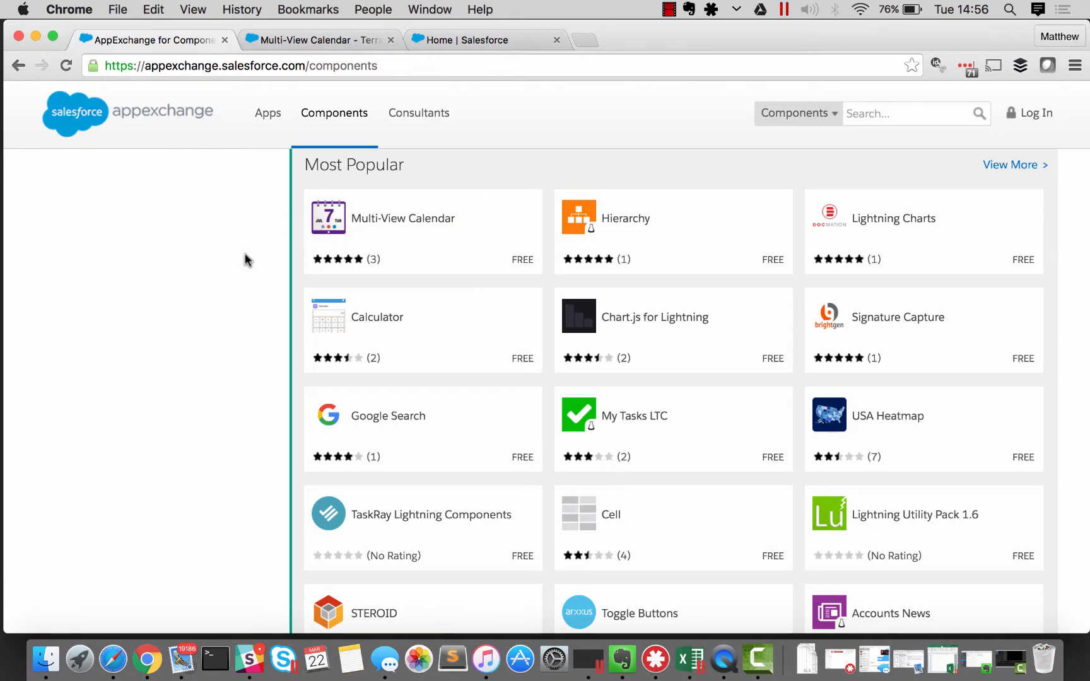
left_click(402, 218)
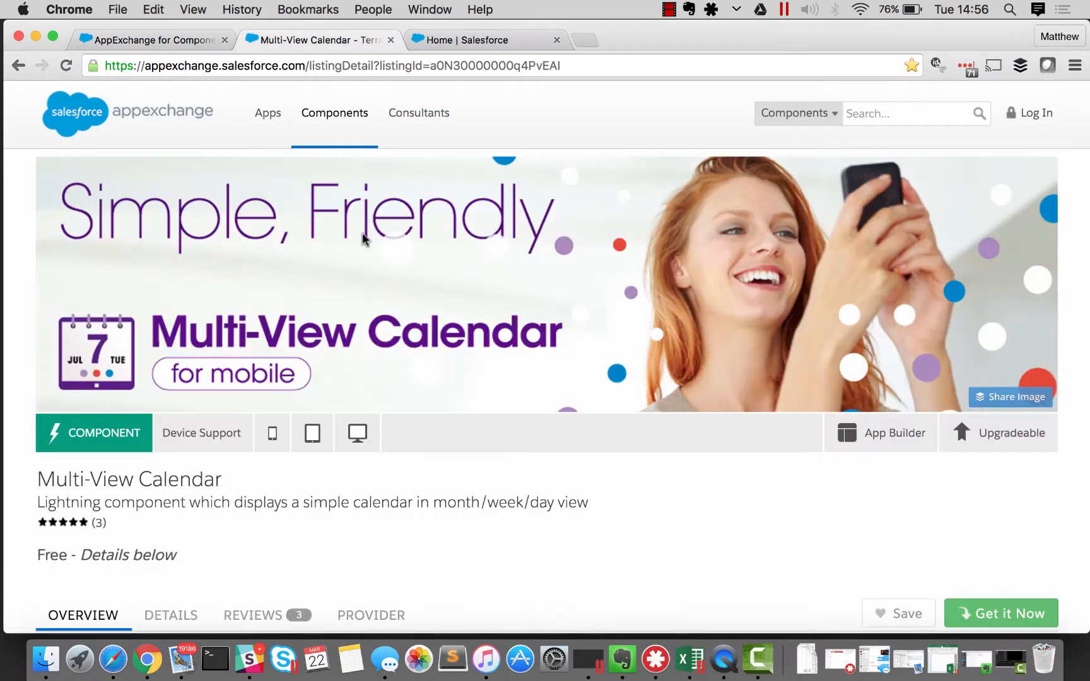
Review the listing's Details: free Winter16 managed package, editions and supported devices.
scroll("down", 3)
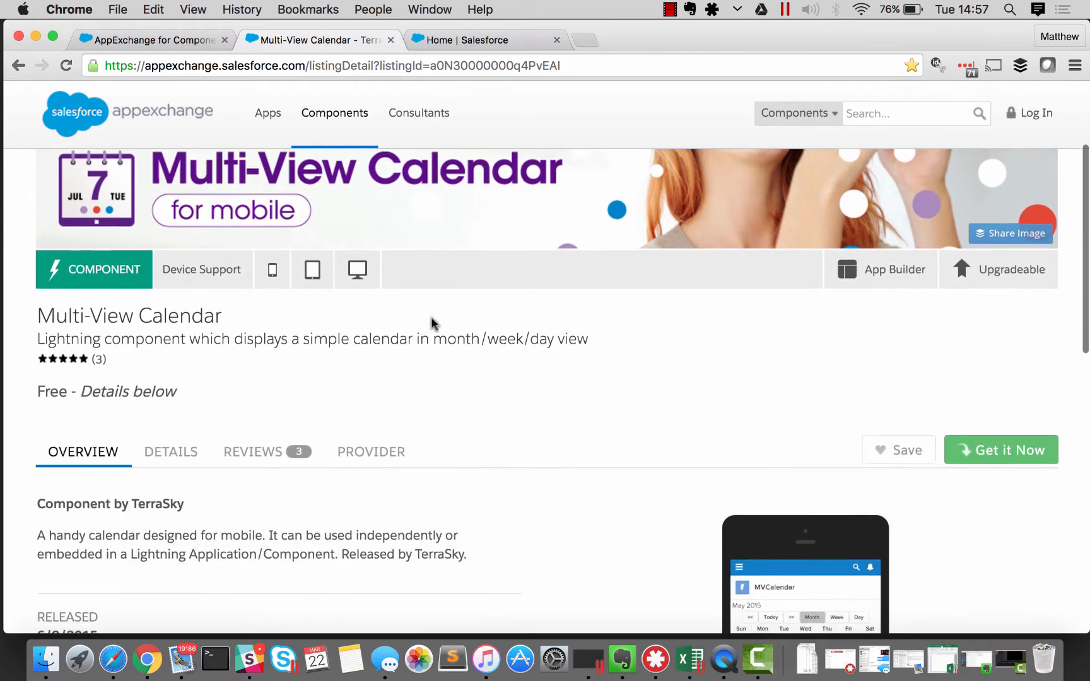
scroll("down", 3)
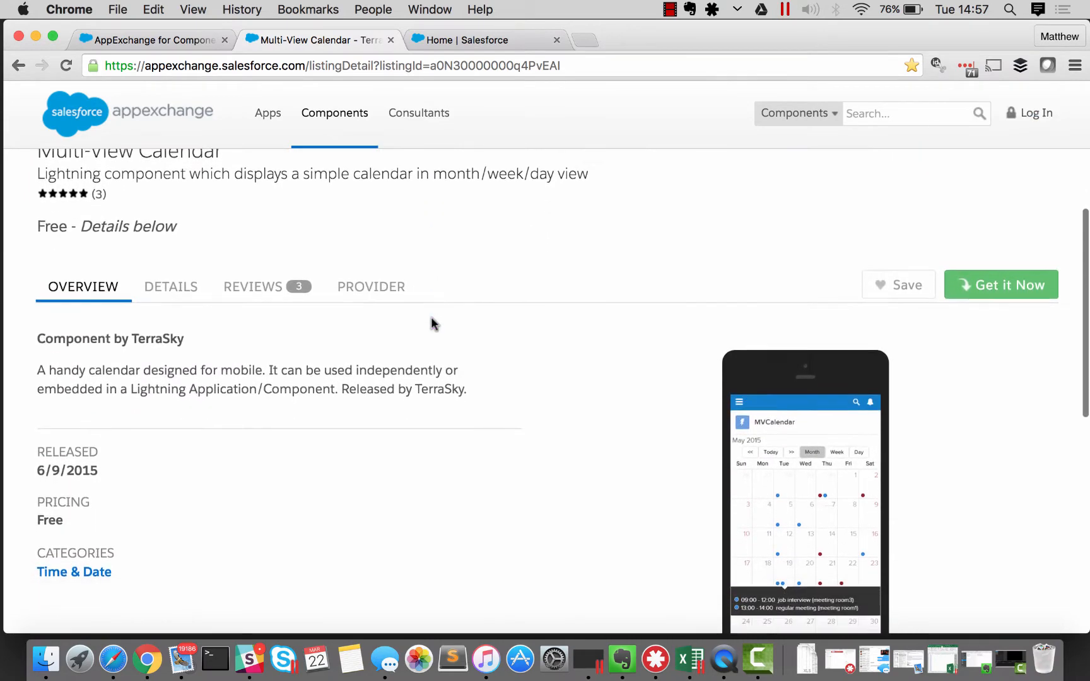
scroll("down", 3)
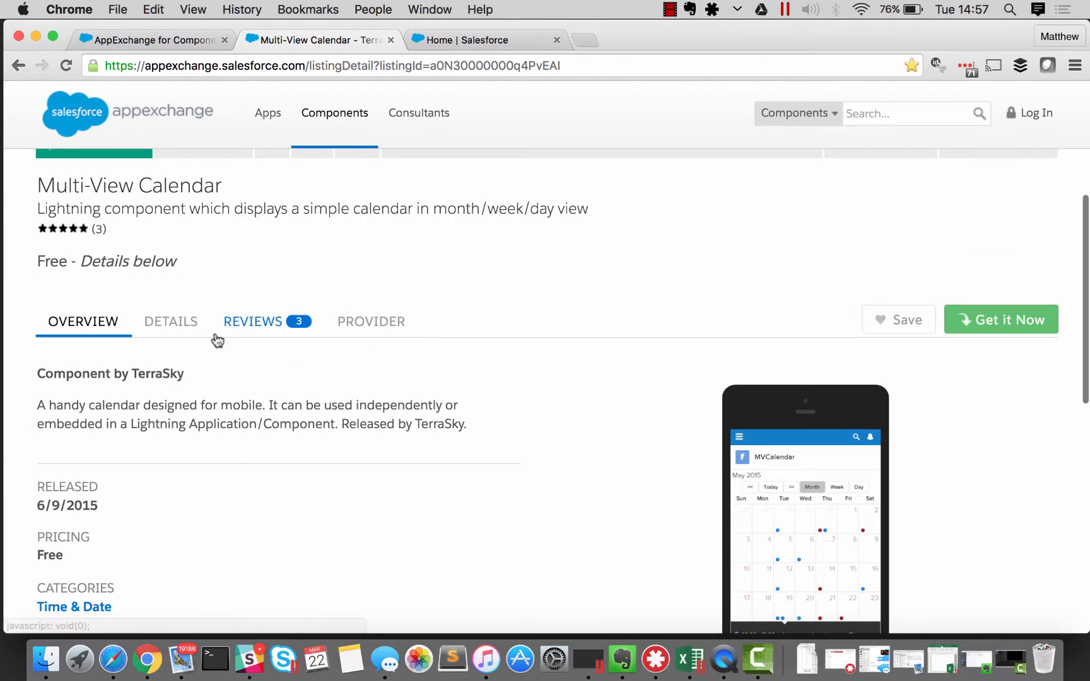
left_click(170, 321)
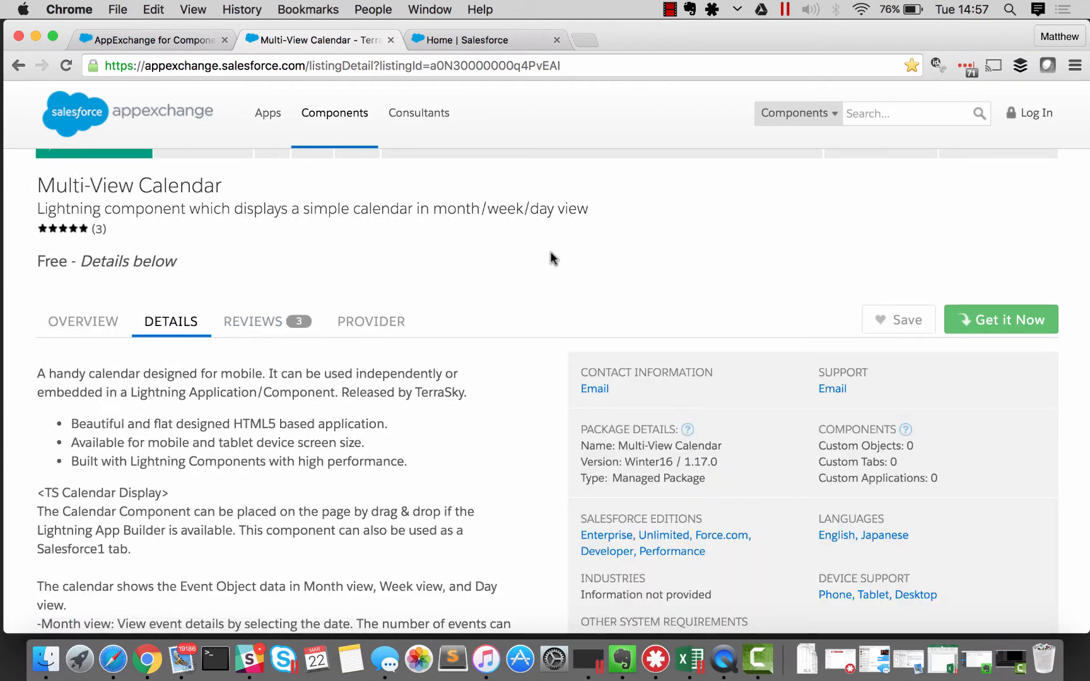
scroll("down", 3)
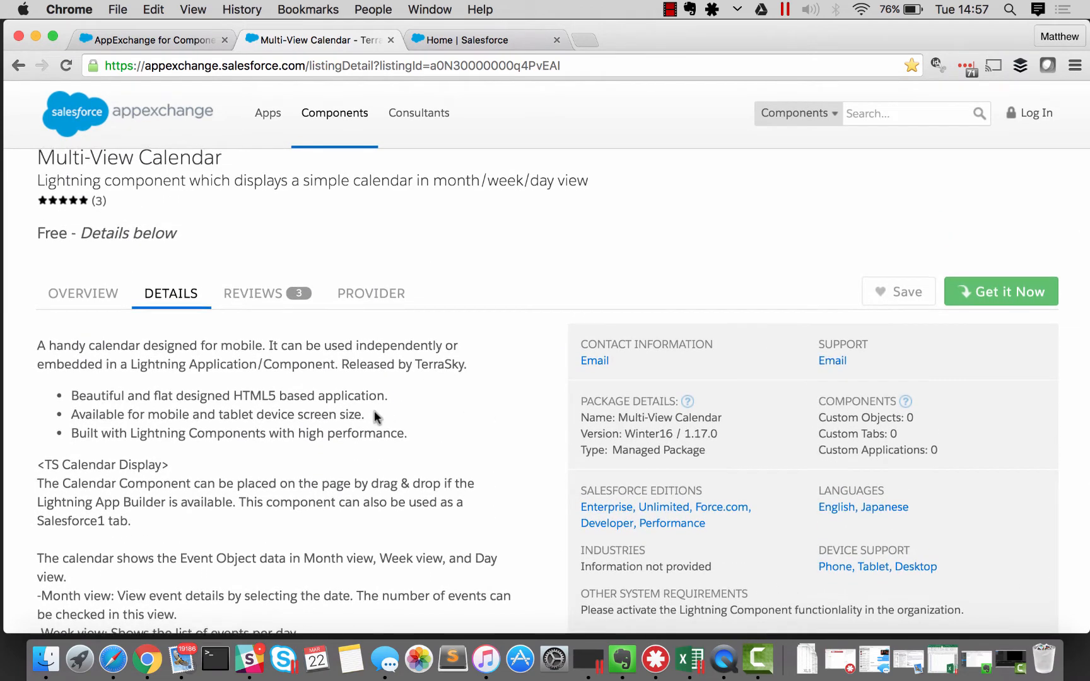
scroll("up", 3)
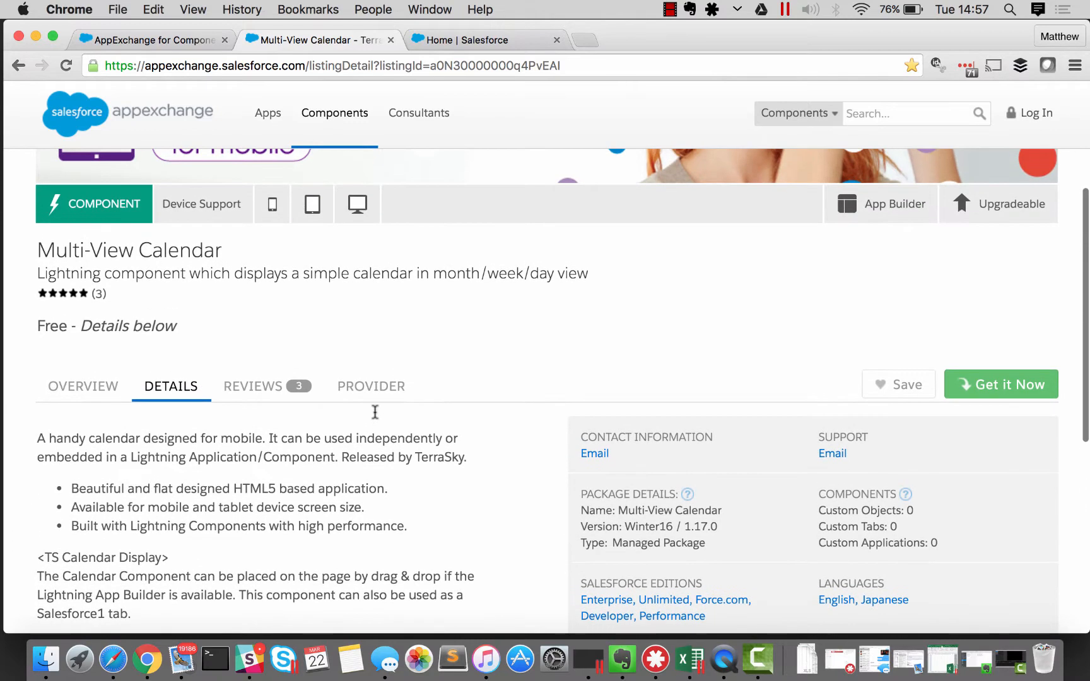
mouse_move(508, 368)
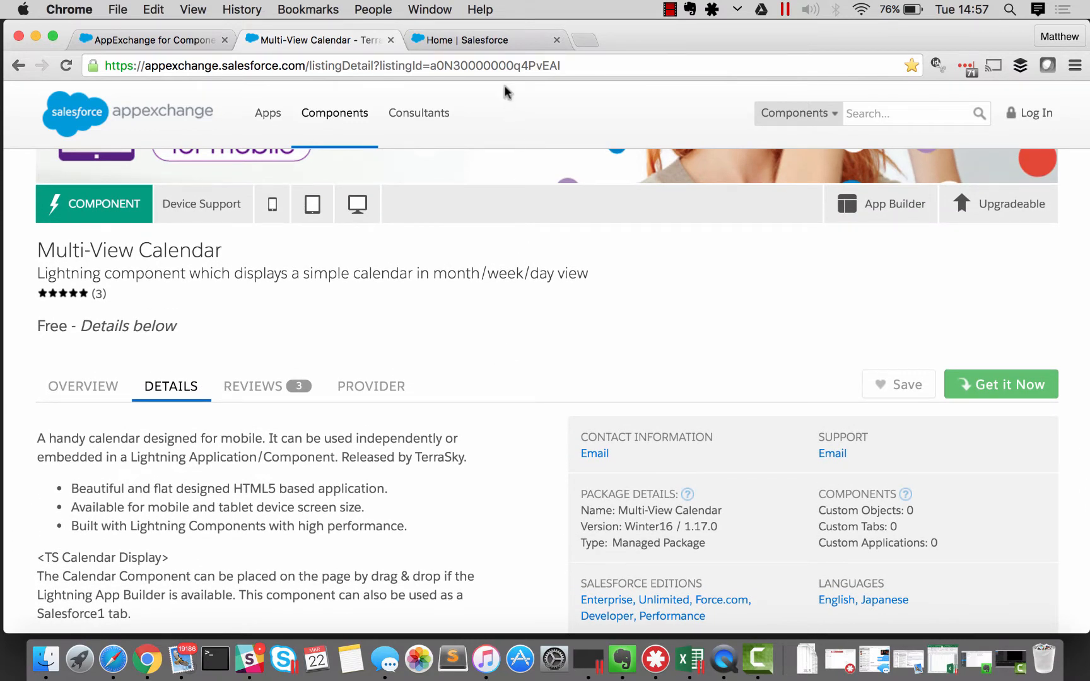
mouse_move(482, 40)
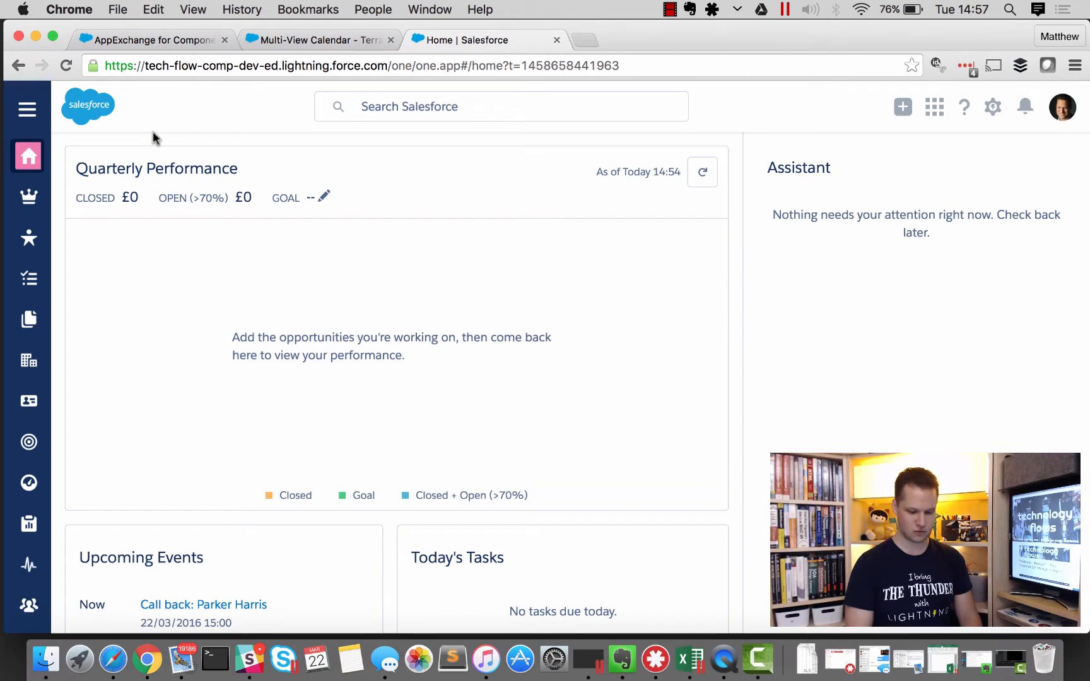
mouse_move(78, 355)
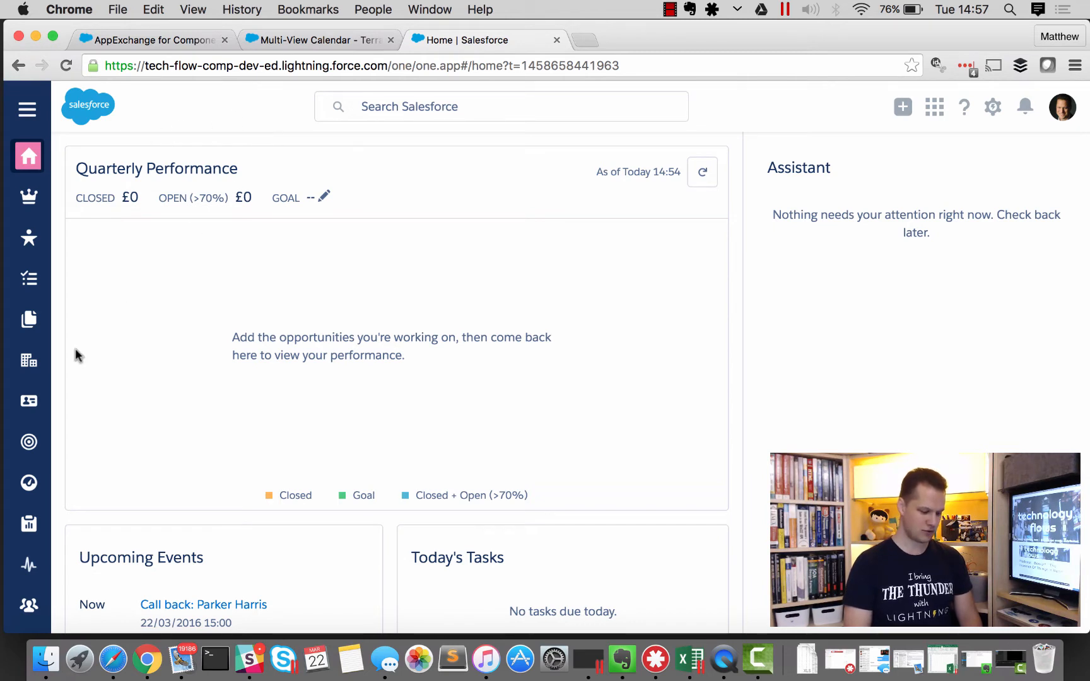
Open the Burlington Textiles Corp of America account from Accounts and show the setup menu.
left_click(28, 359)
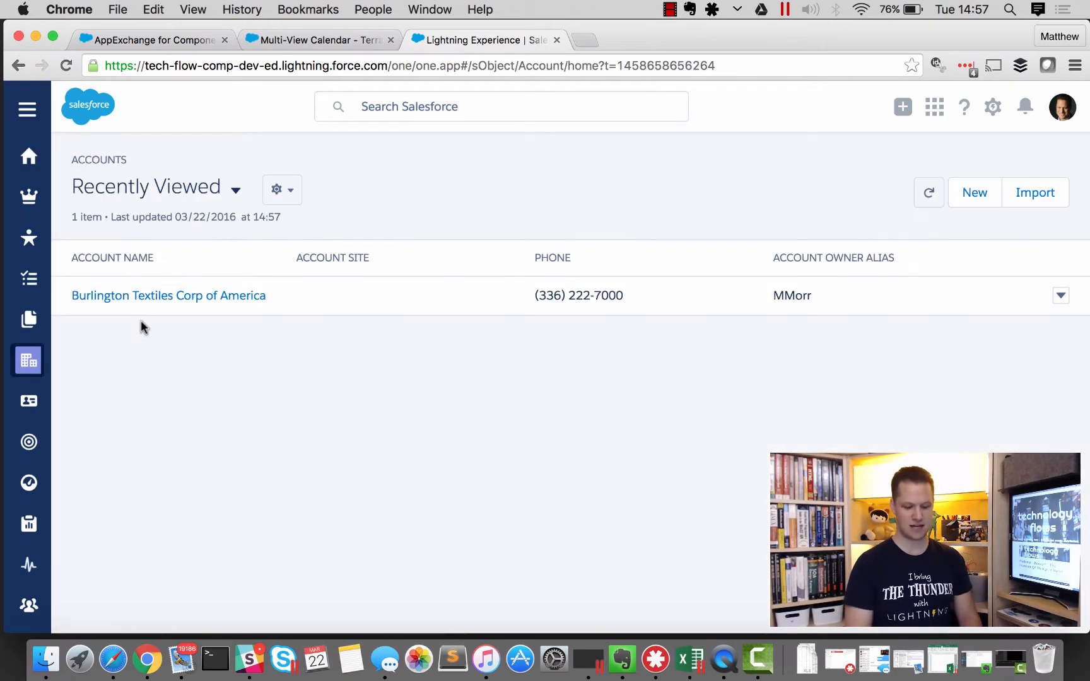
mouse_move(168, 295)
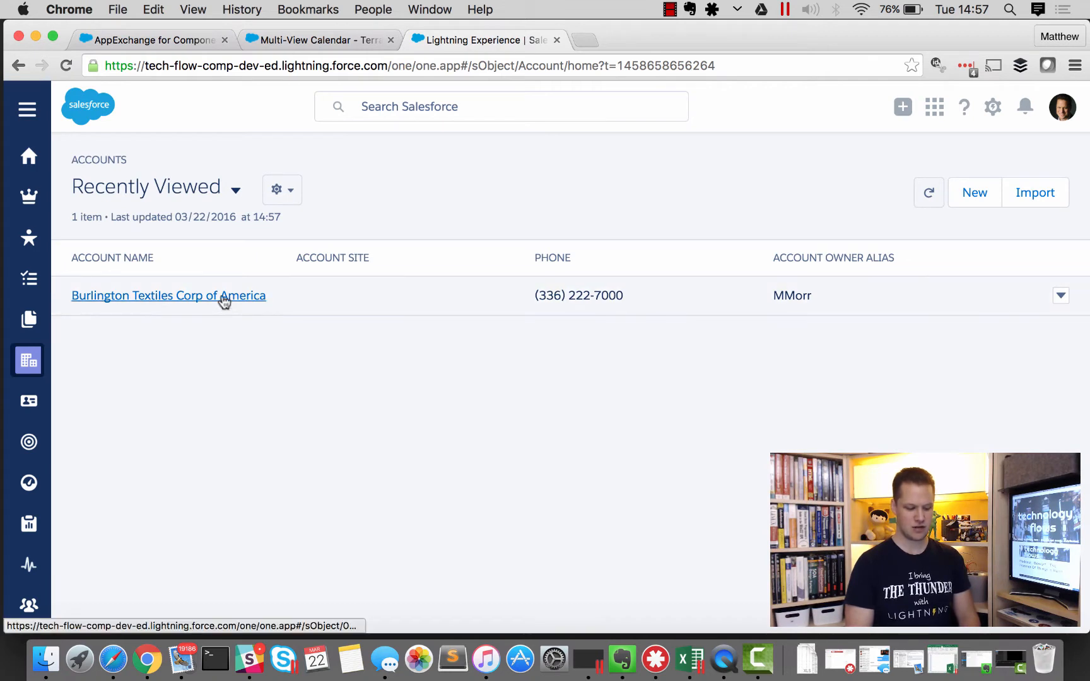
left_click(168, 296)
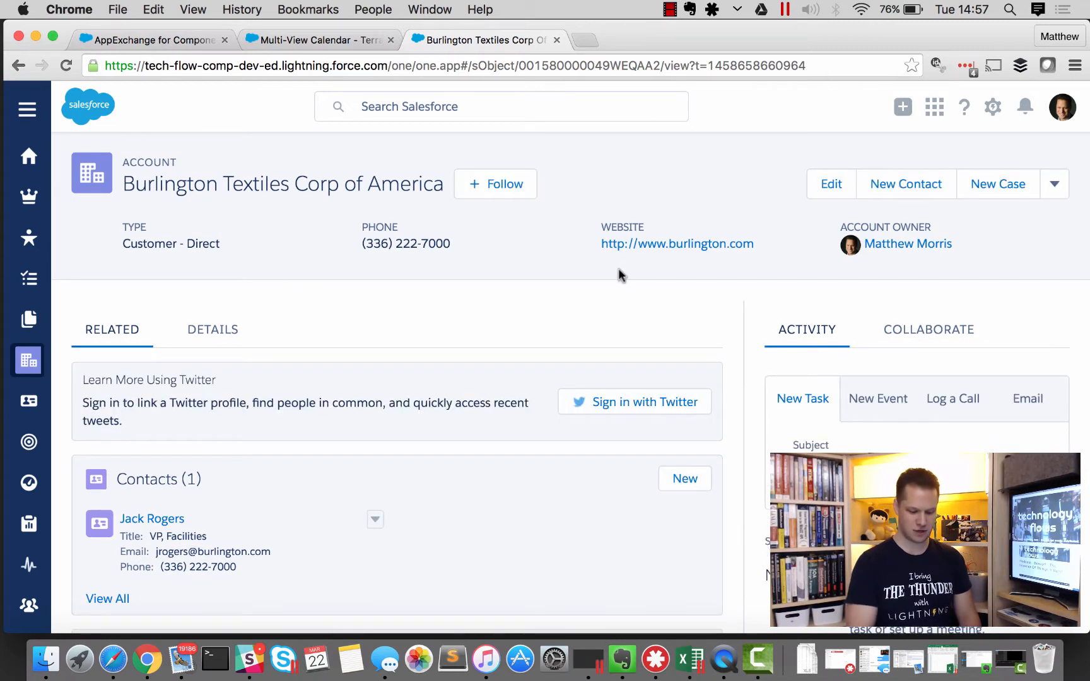
mouse_move(878, 155)
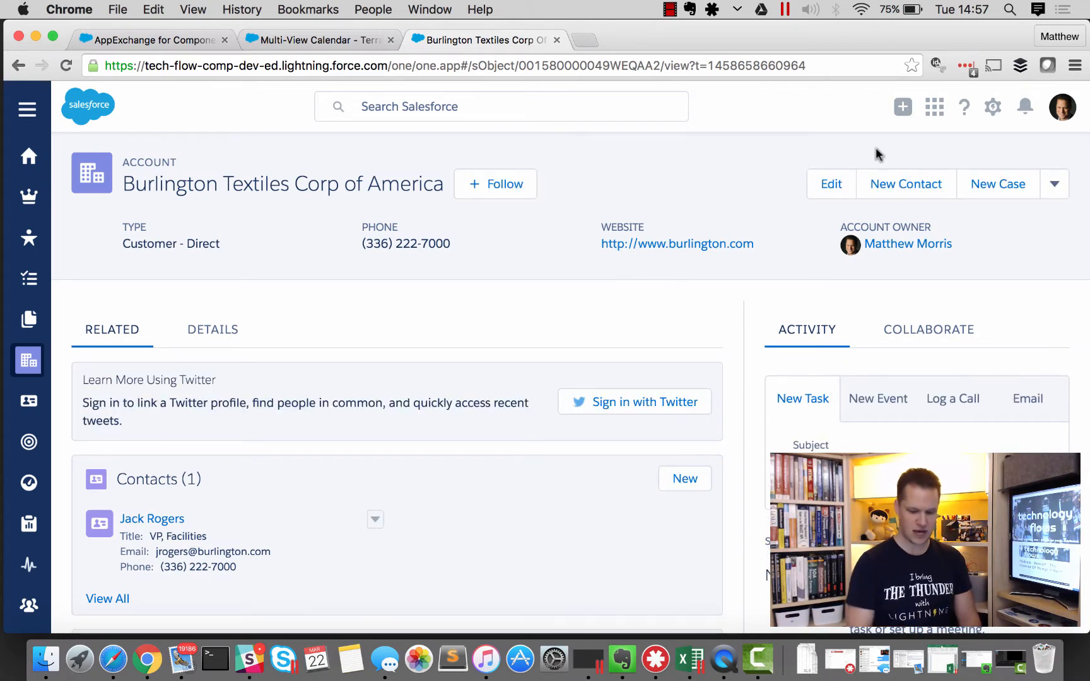
left_click(993, 107)
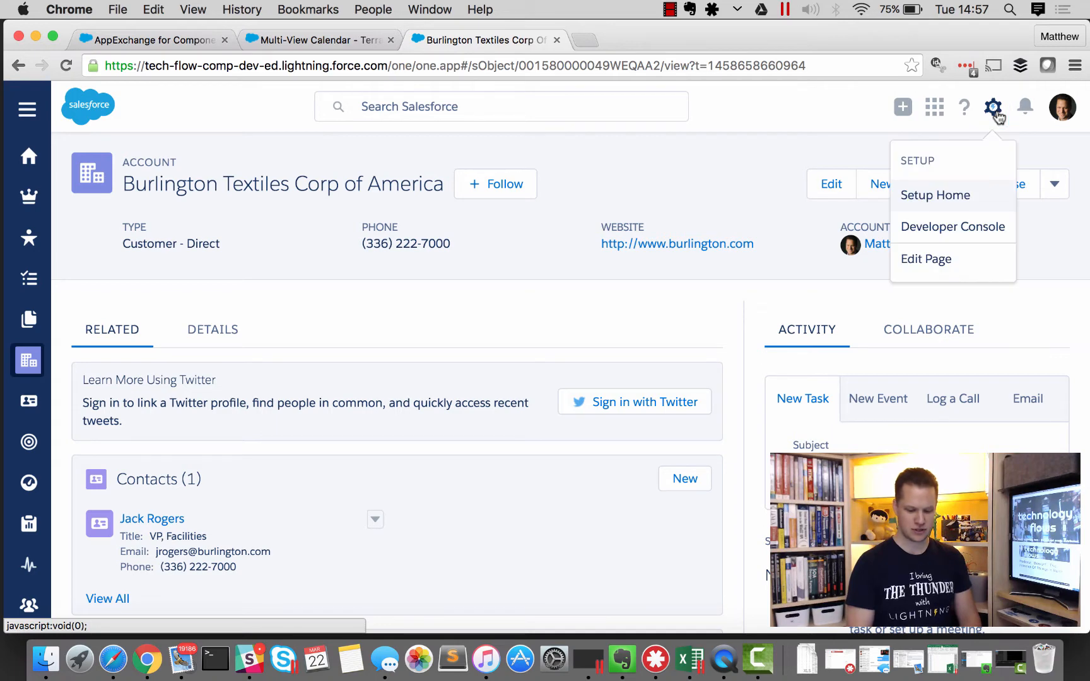
mouse_move(926, 259)
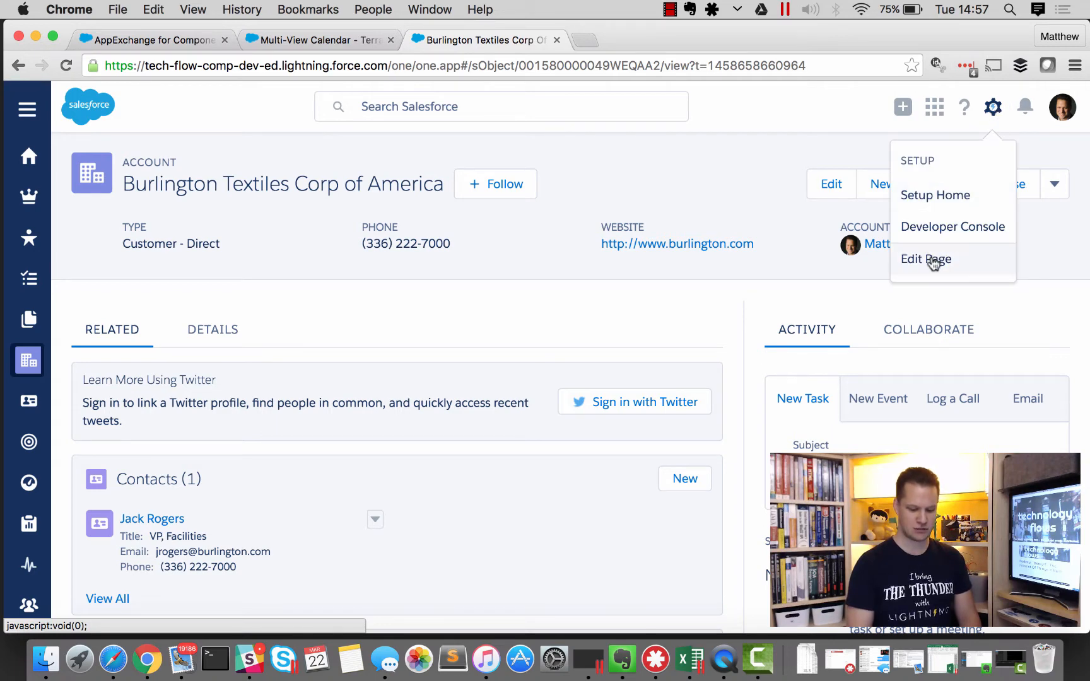
Edit the Account Record Page and scroll to TS Calendar Display and TS Calendar User Selector.
left_click(925, 259)
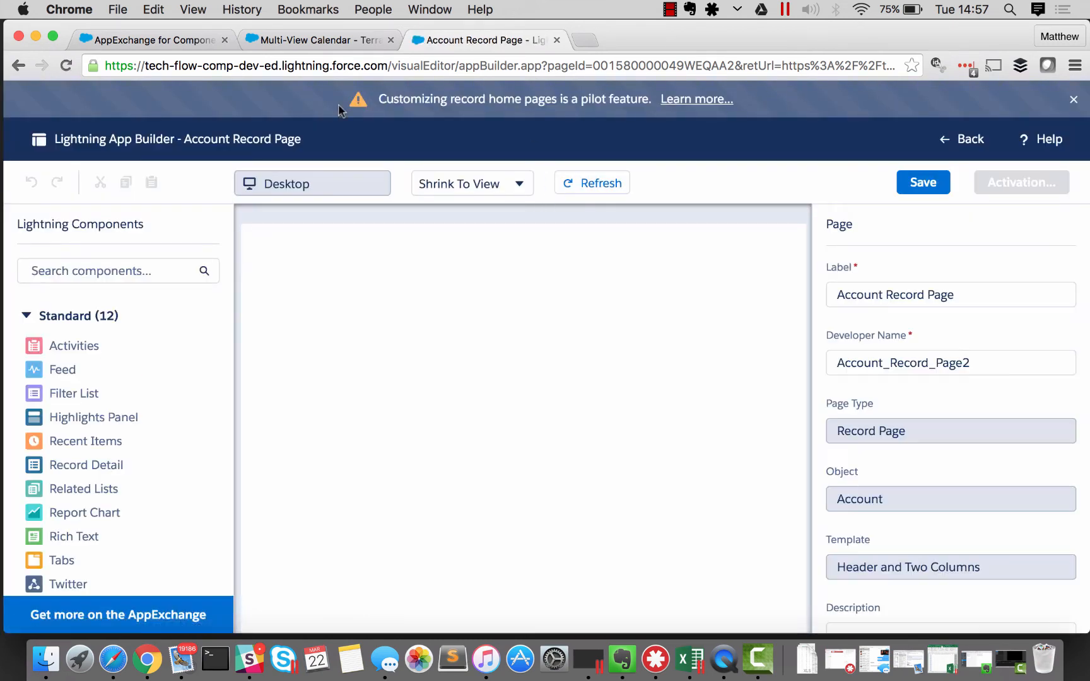
left_click(592, 183)
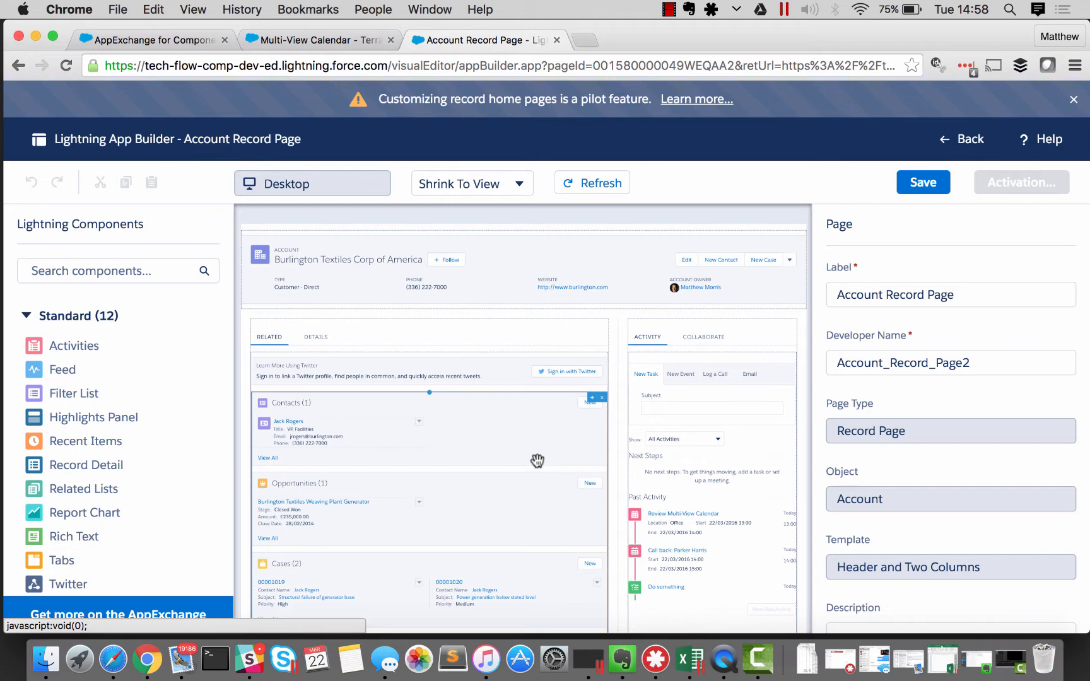
mouse_move(670, 344)
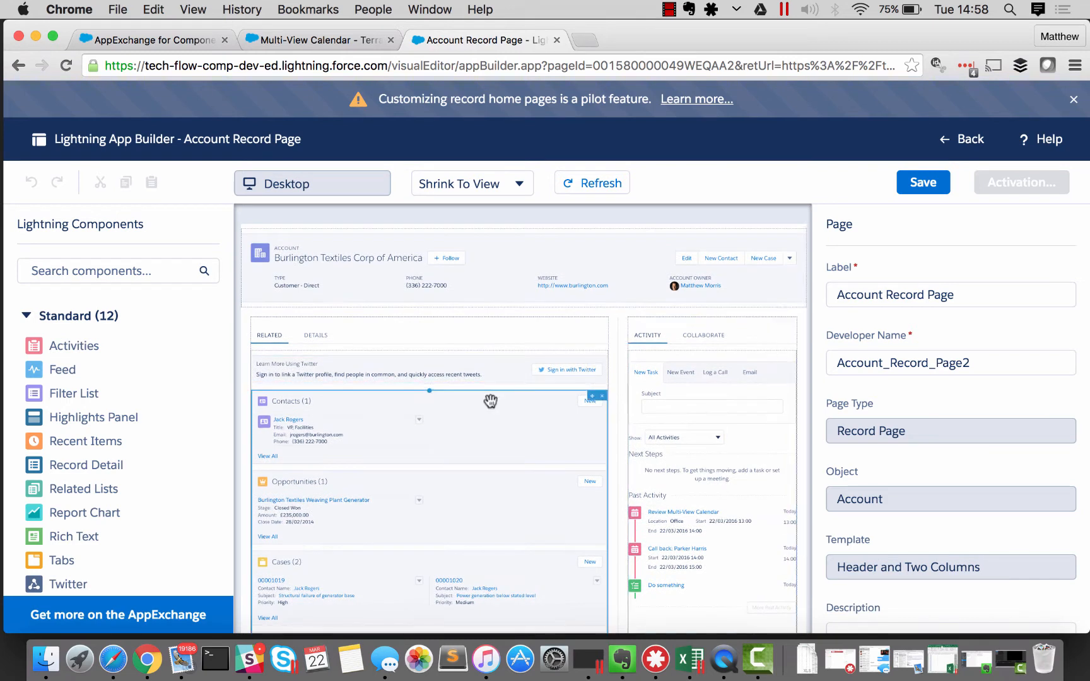
mouse_move(356, 422)
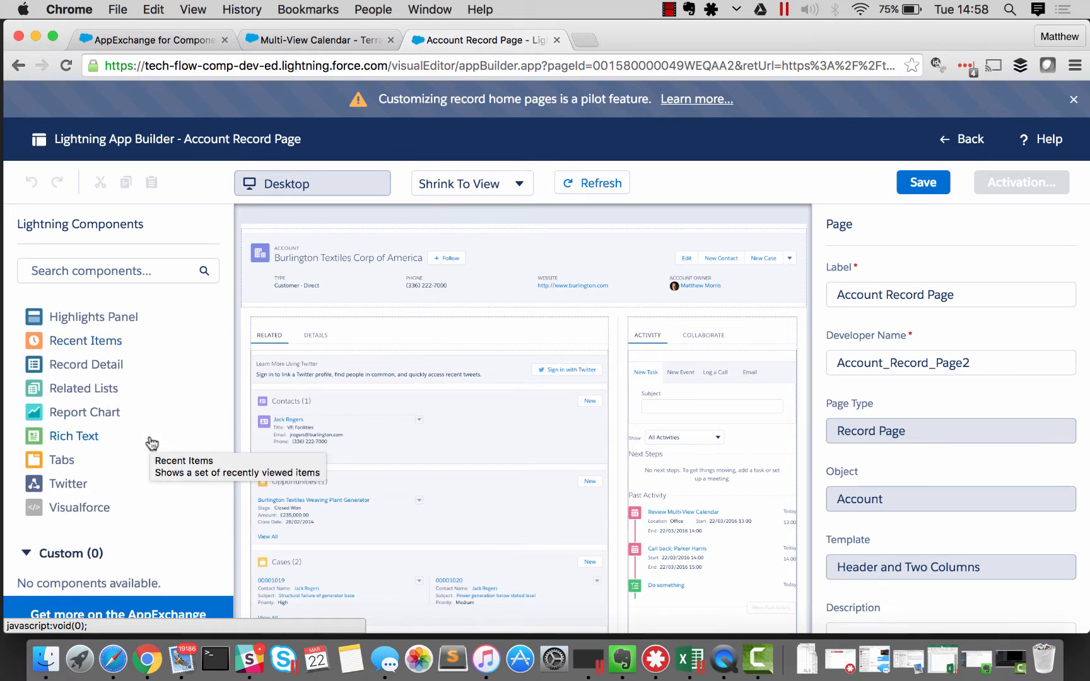
mouse_move(115, 427)
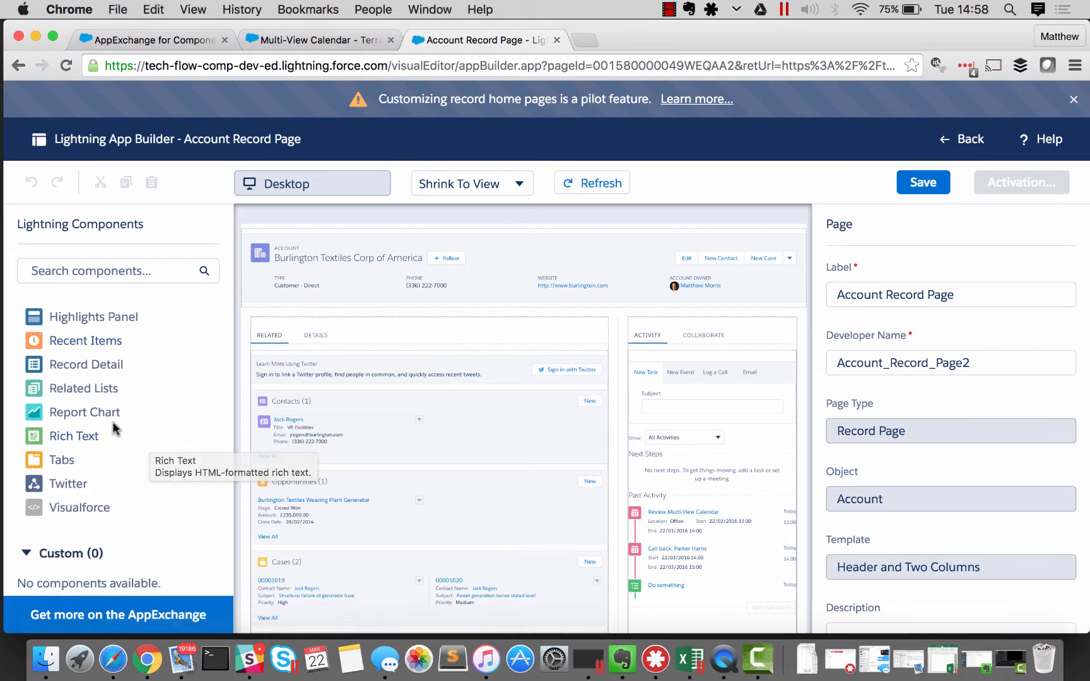
scroll("down", 3)
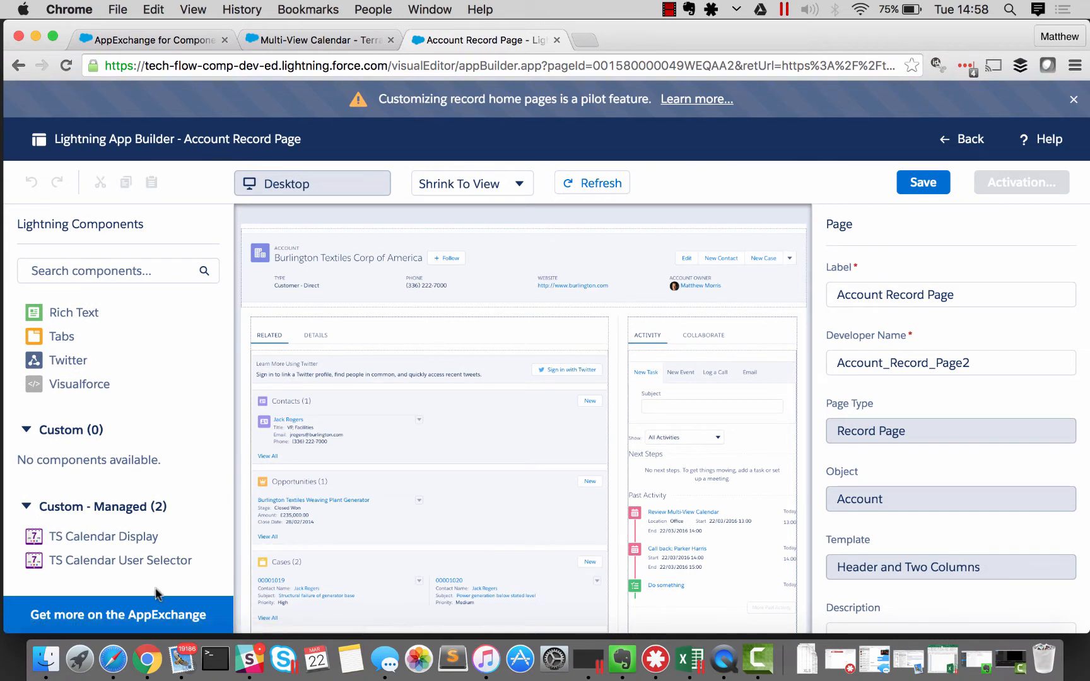
mouse_move(120, 560)
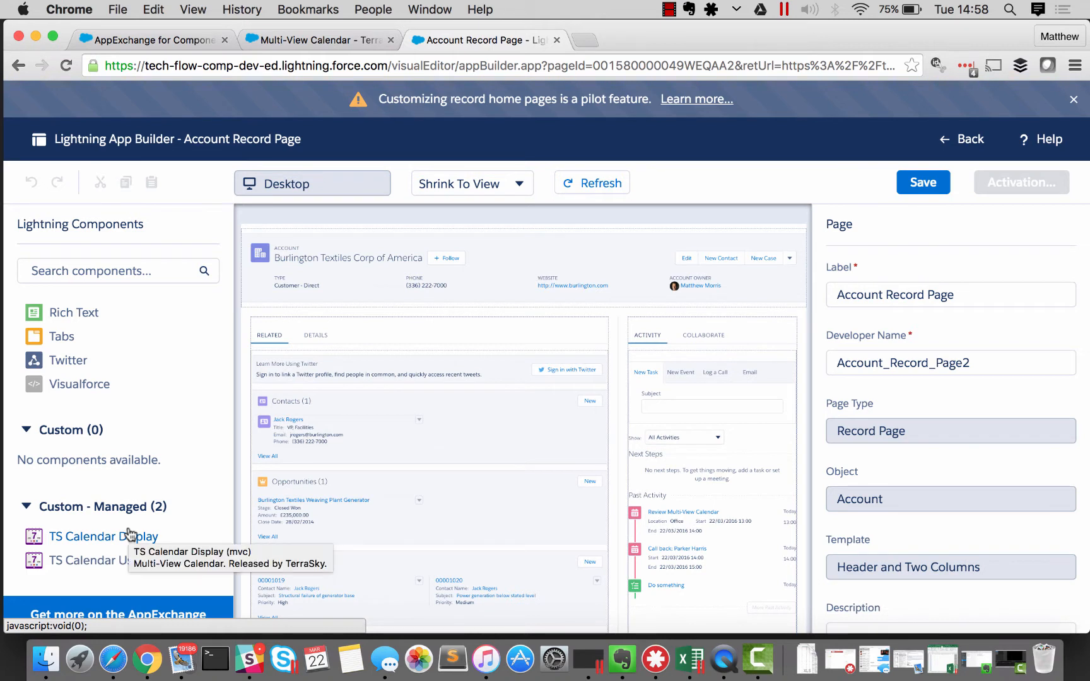
mouse_move(243, 541)
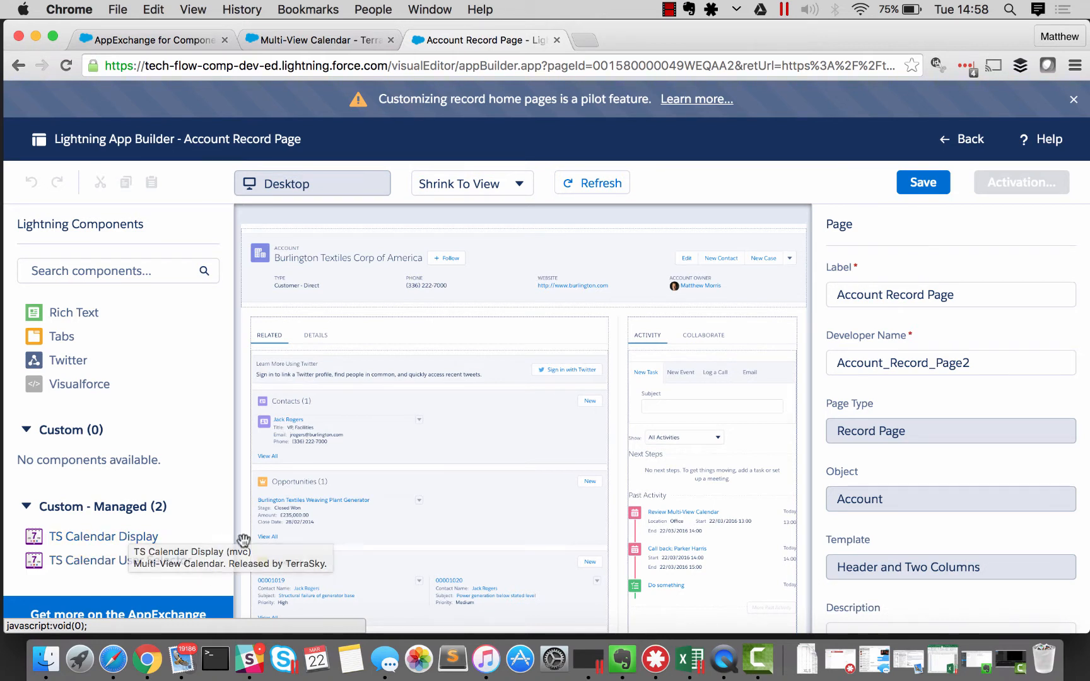
mouse_move(215, 537)
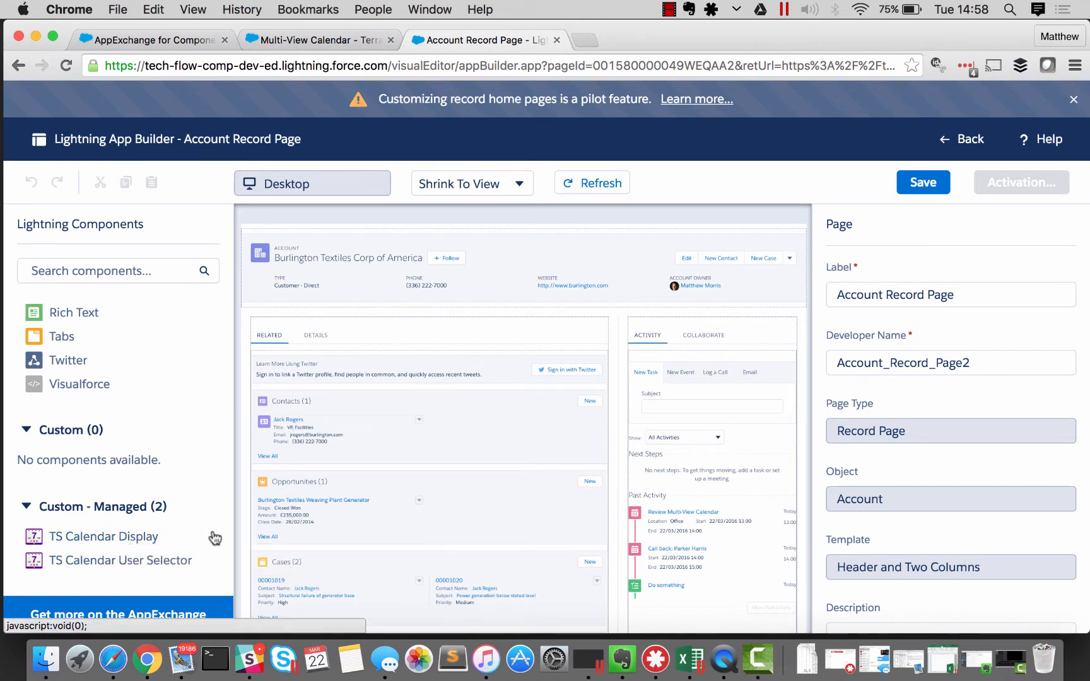
mouse_move(102, 536)
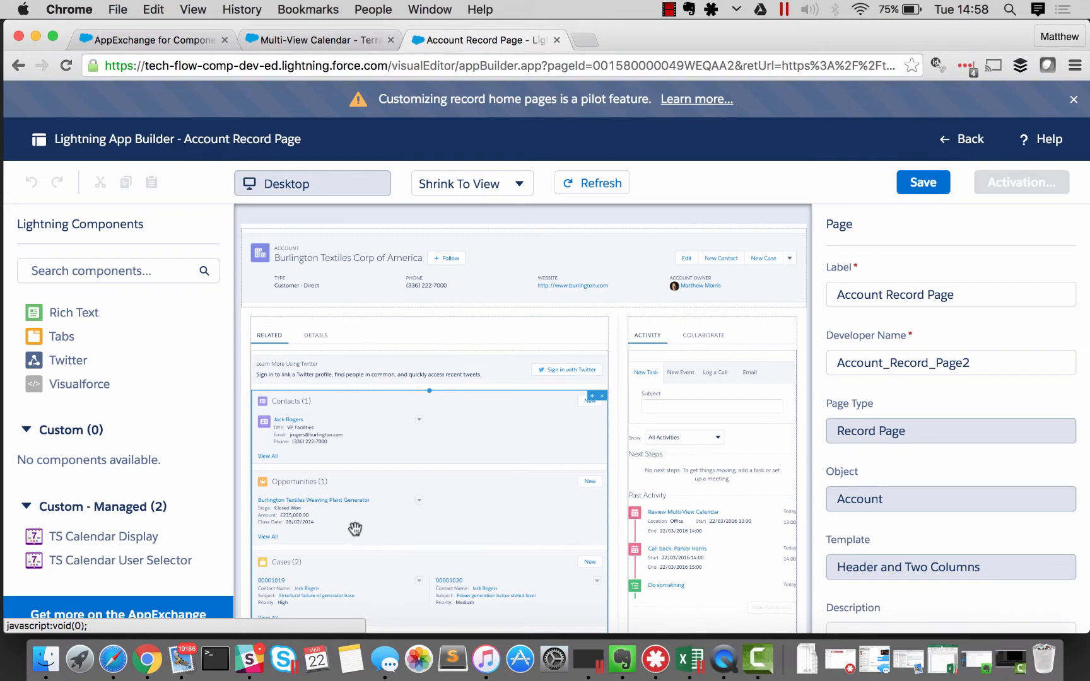
mouse_move(255, 400)
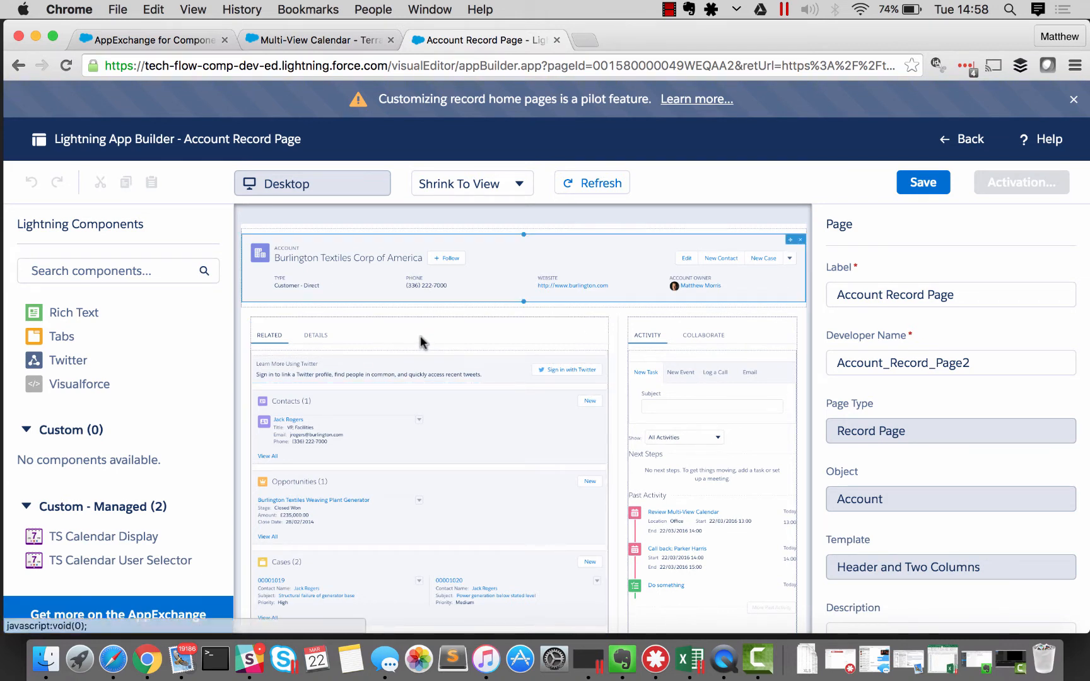
Add a third tab to the Related/Details tab set with the custom label 'Calendar'.
left_click(409, 334)
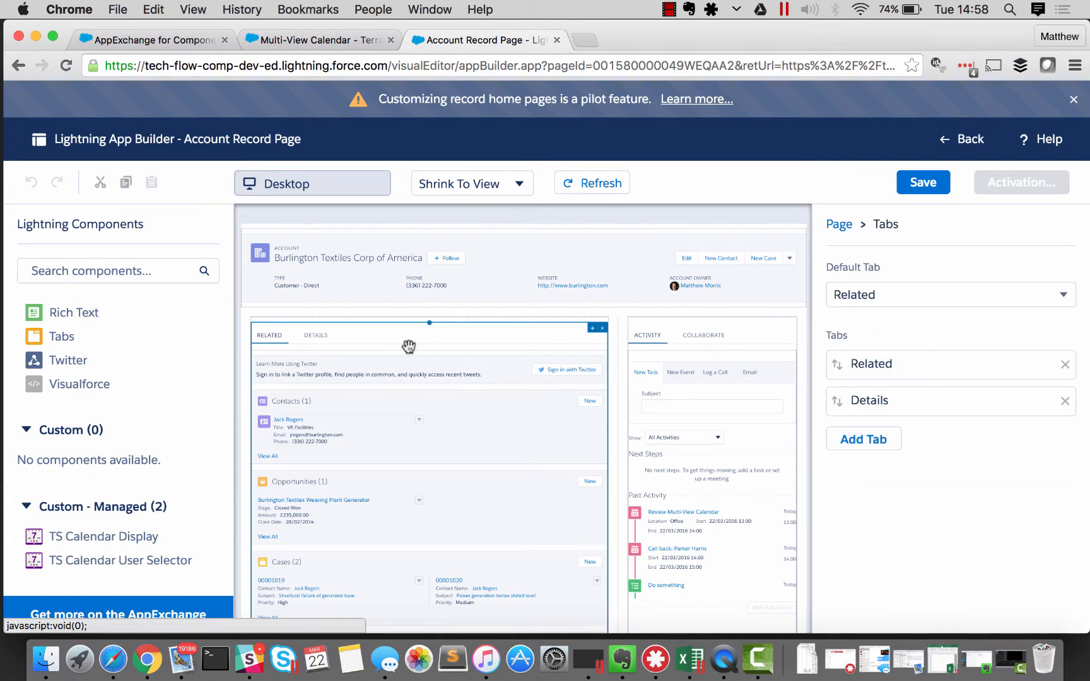
mouse_move(298, 344)
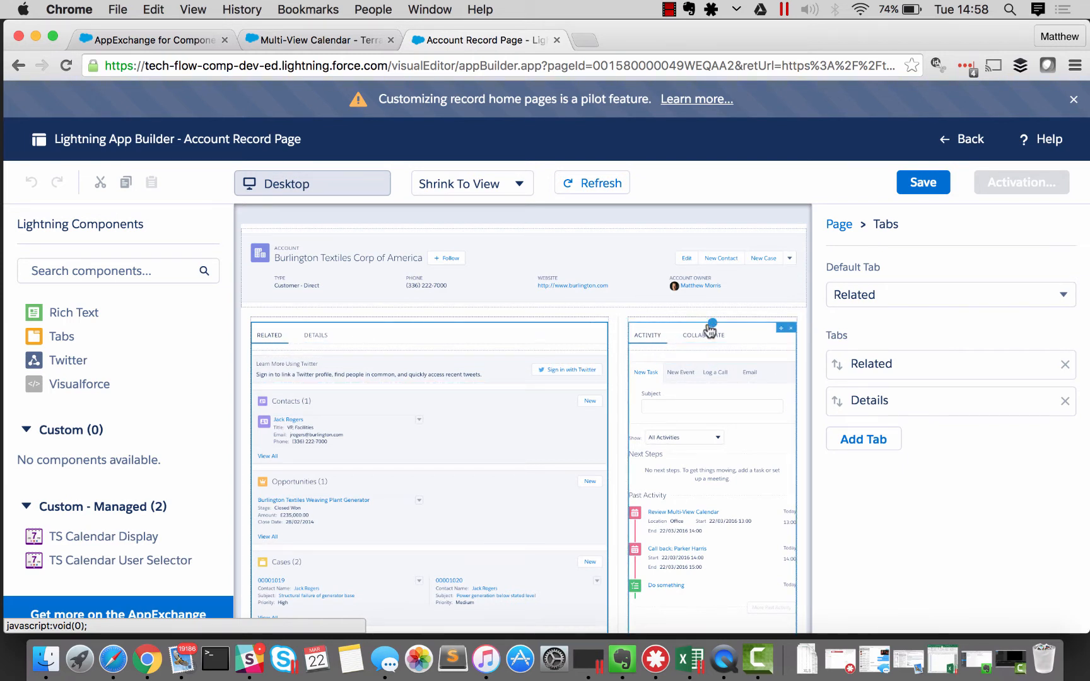
mouse_move(631, 360)
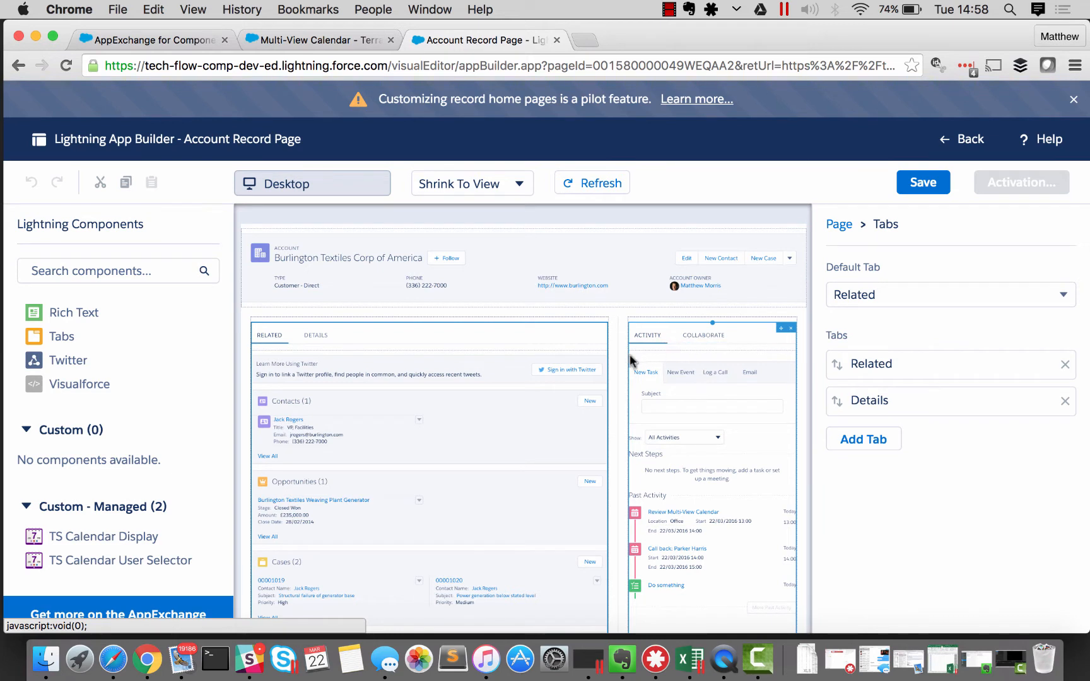
left_click(429, 340)
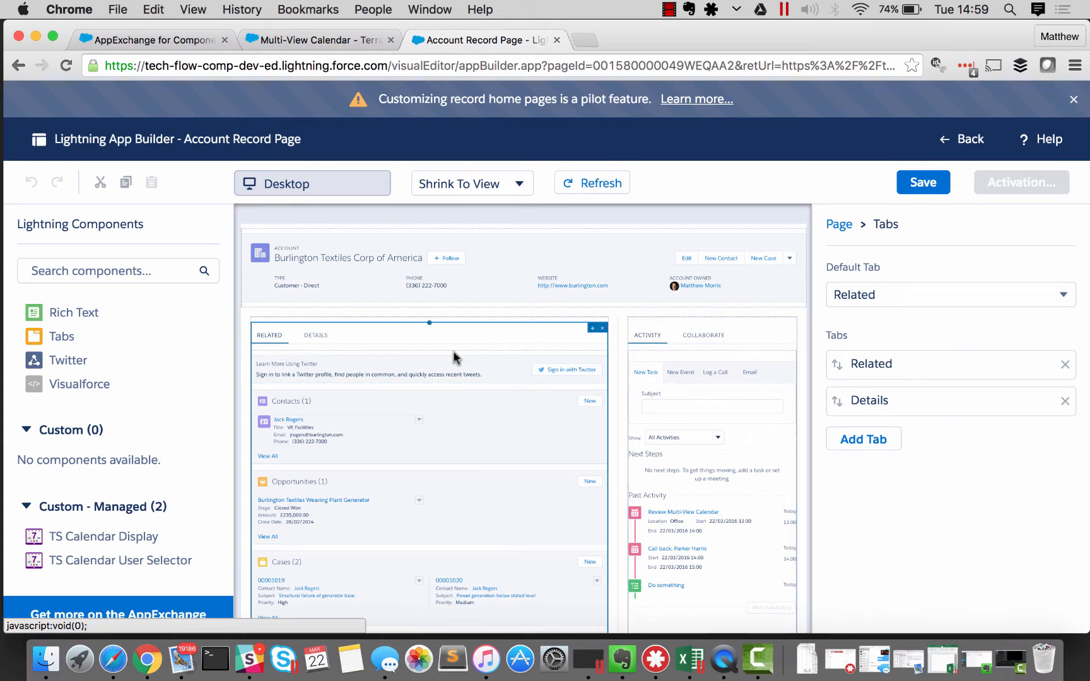
mouse_move(373, 343)
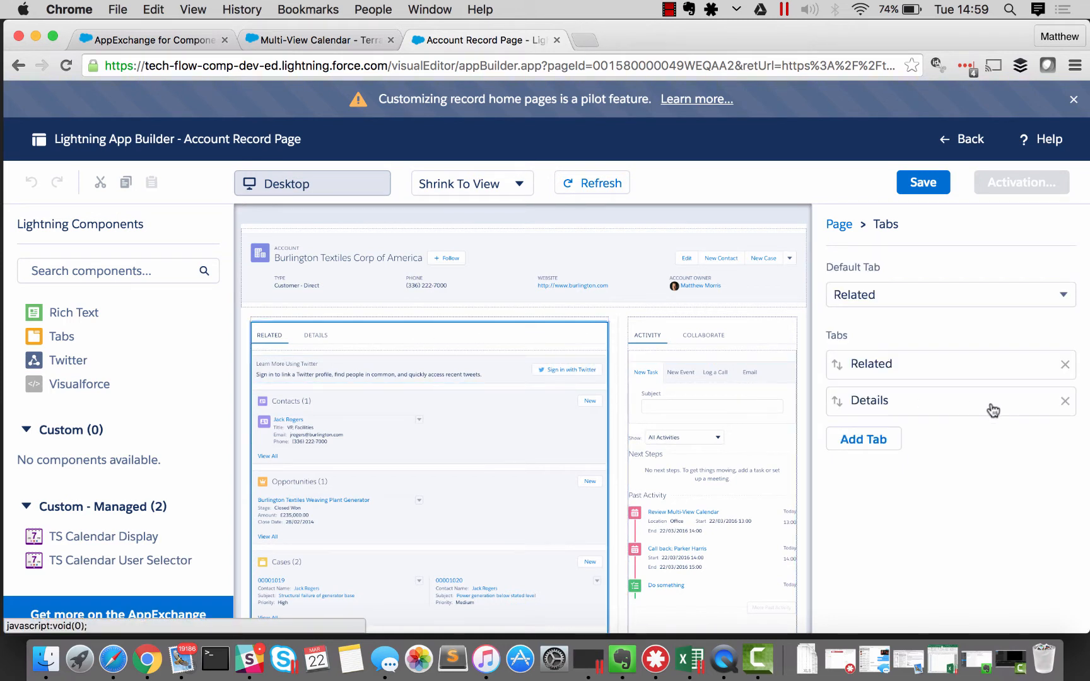
left_click(863, 438)
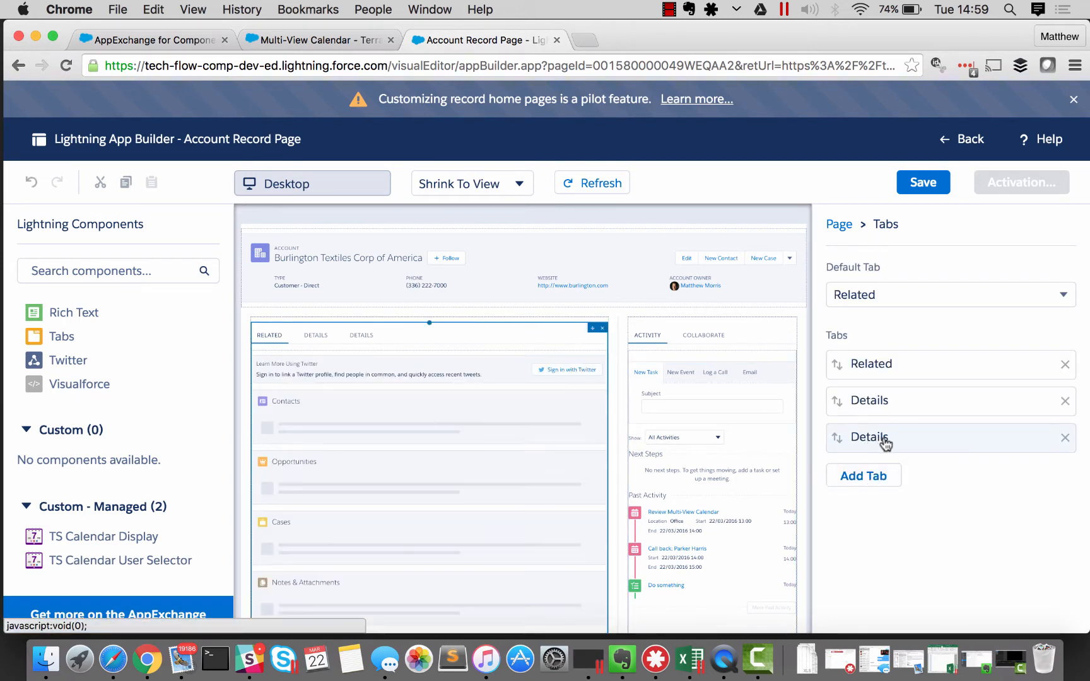
left_click(869, 437)
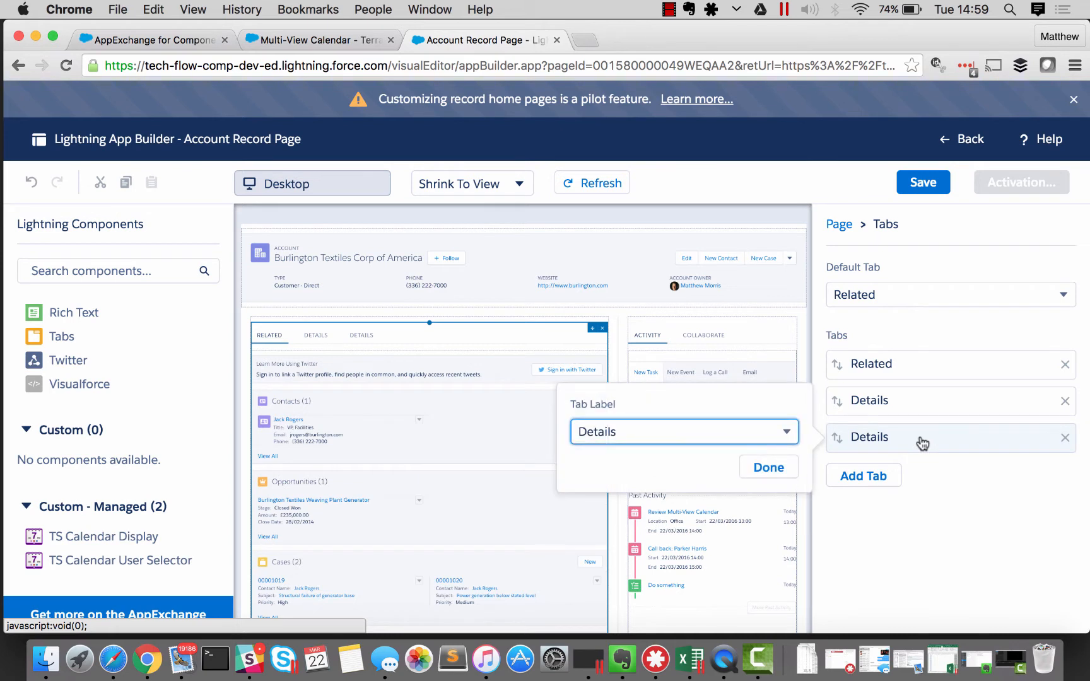
left_click(682, 431)
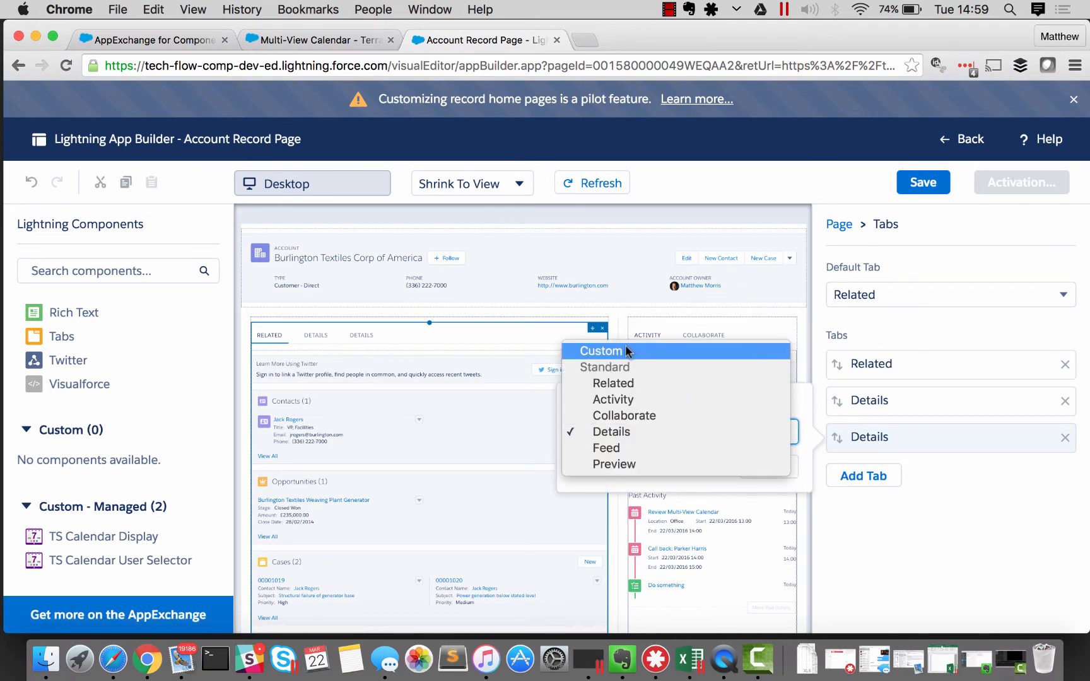
left_click(600, 352)
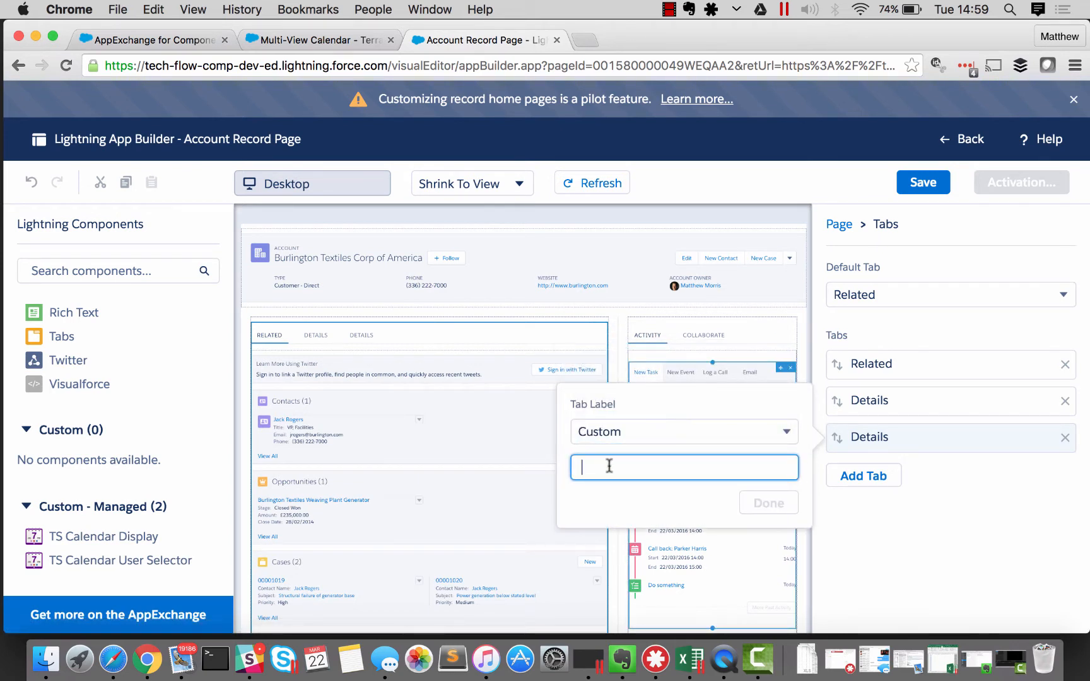
type("Calendar")
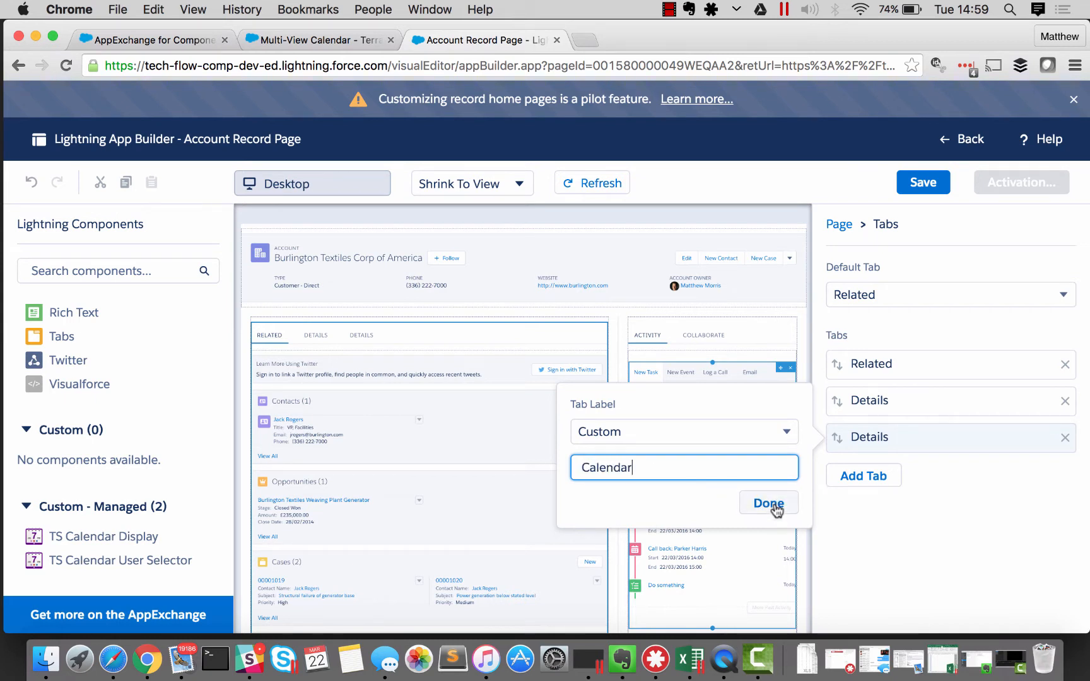
left_click(769, 503)
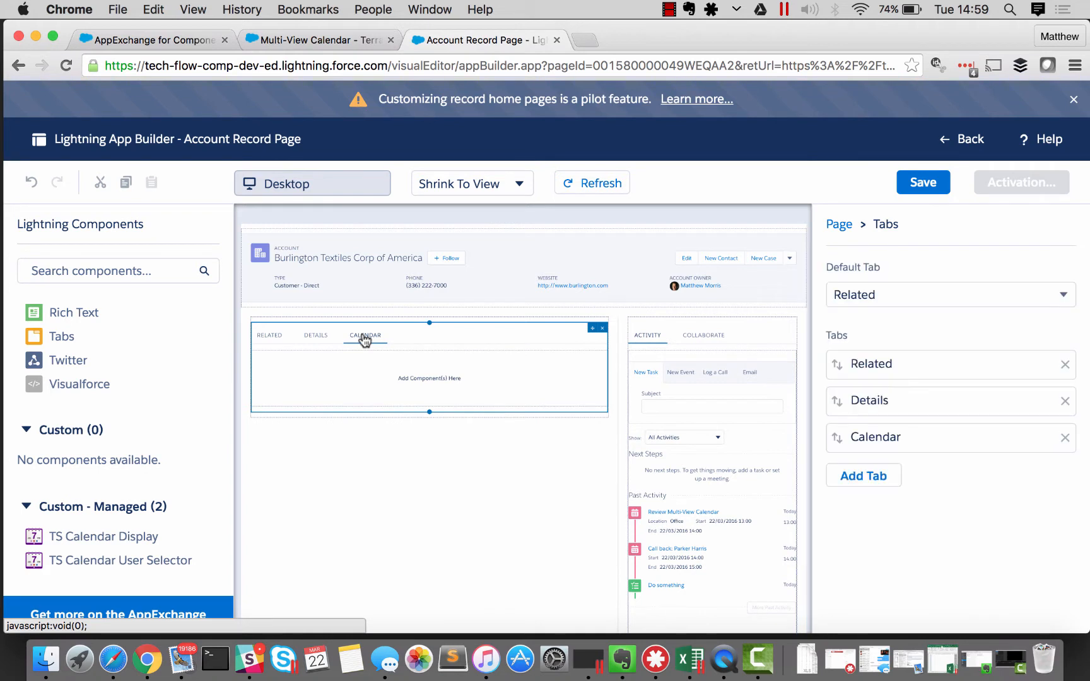
mouse_move(374, 388)
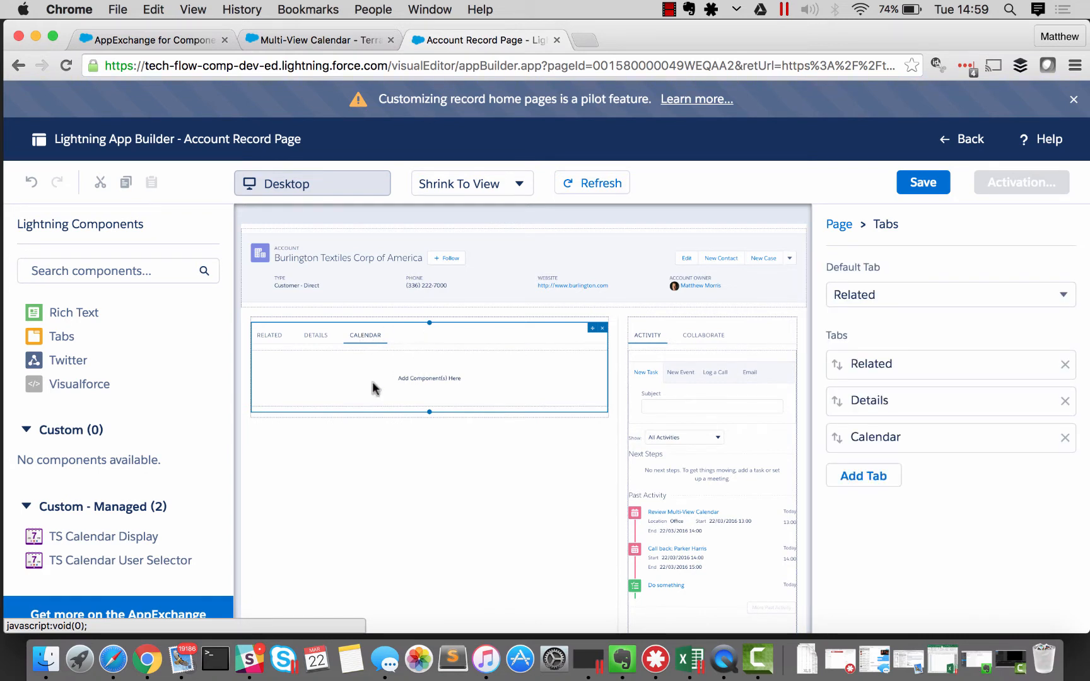
mouse_move(102, 536)
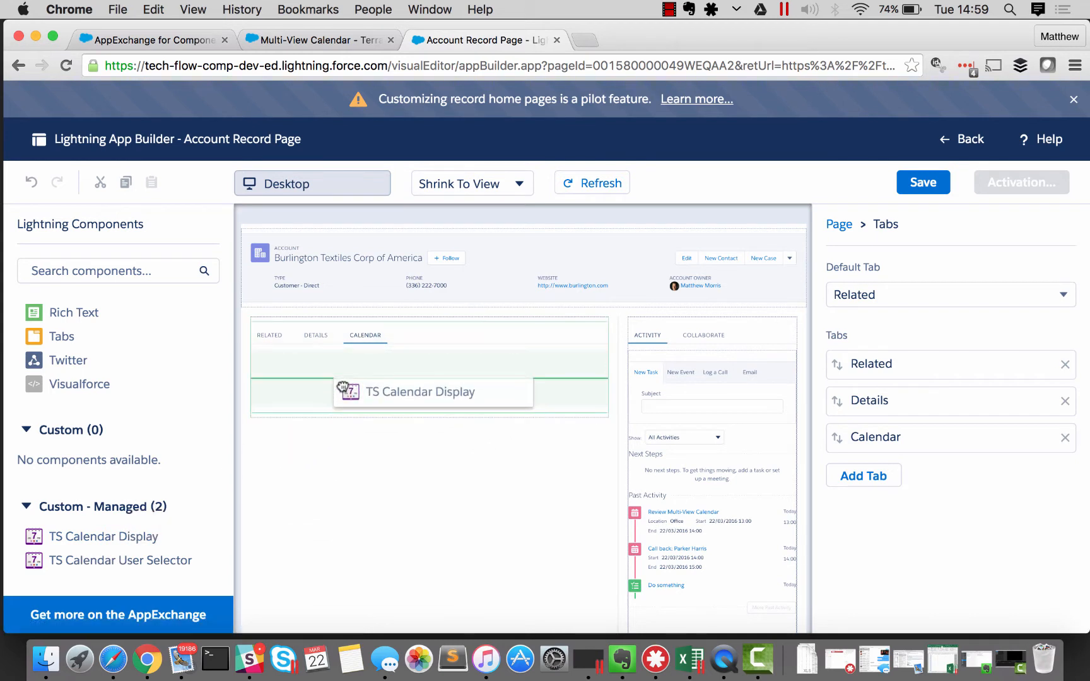
Drop TS Calendar Display and TS Calendar User Selector into the Calendar tab.
left_click(419, 391)
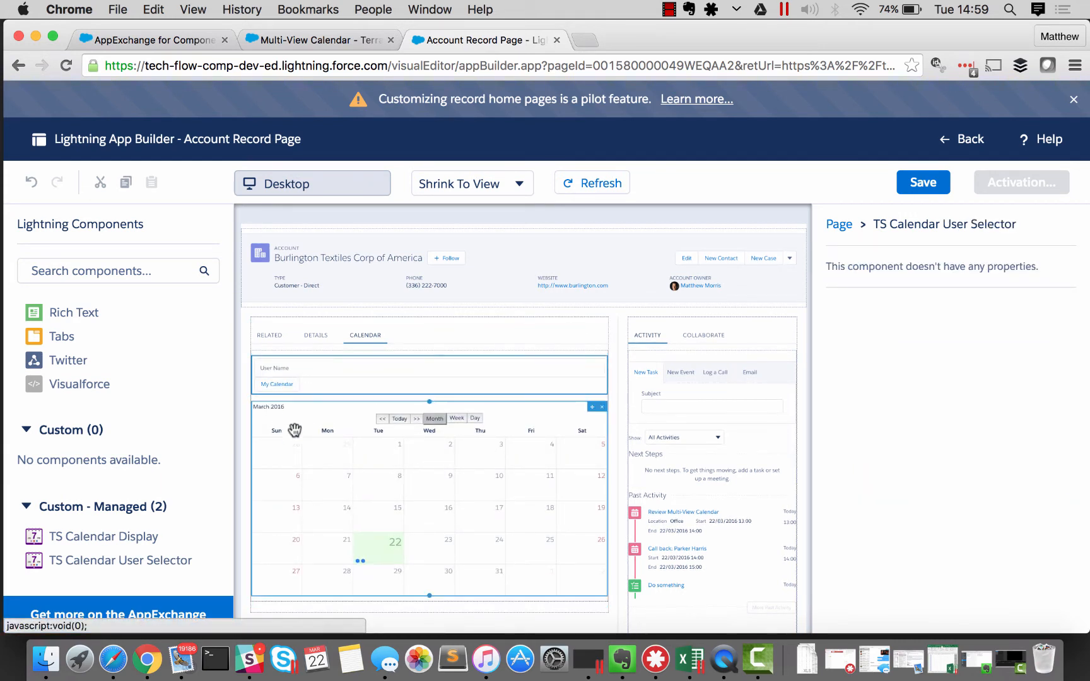
mouse_move(300, 486)
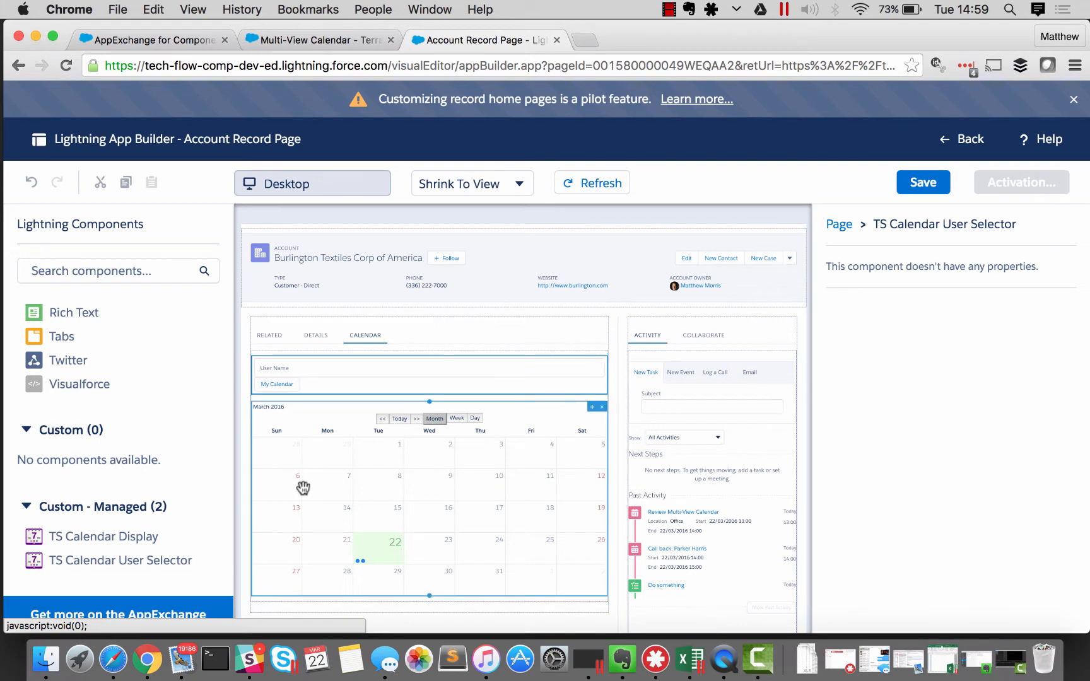
mouse_move(502, 423)
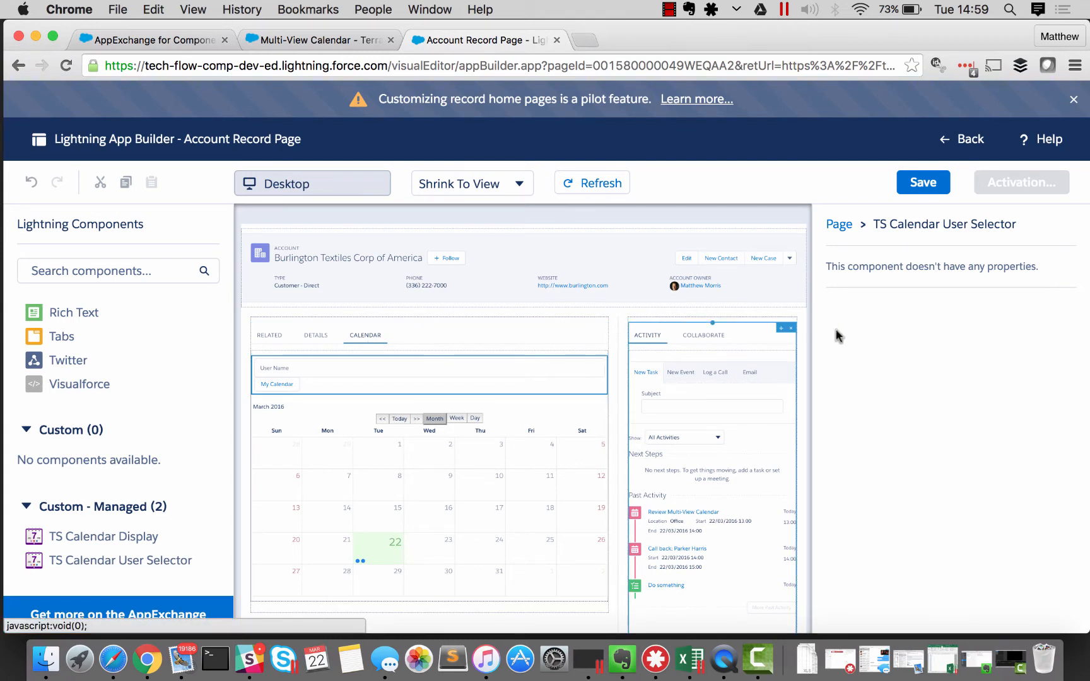
Save and activate the page as Account's active record page, then return to the account.
left_click(922, 182)
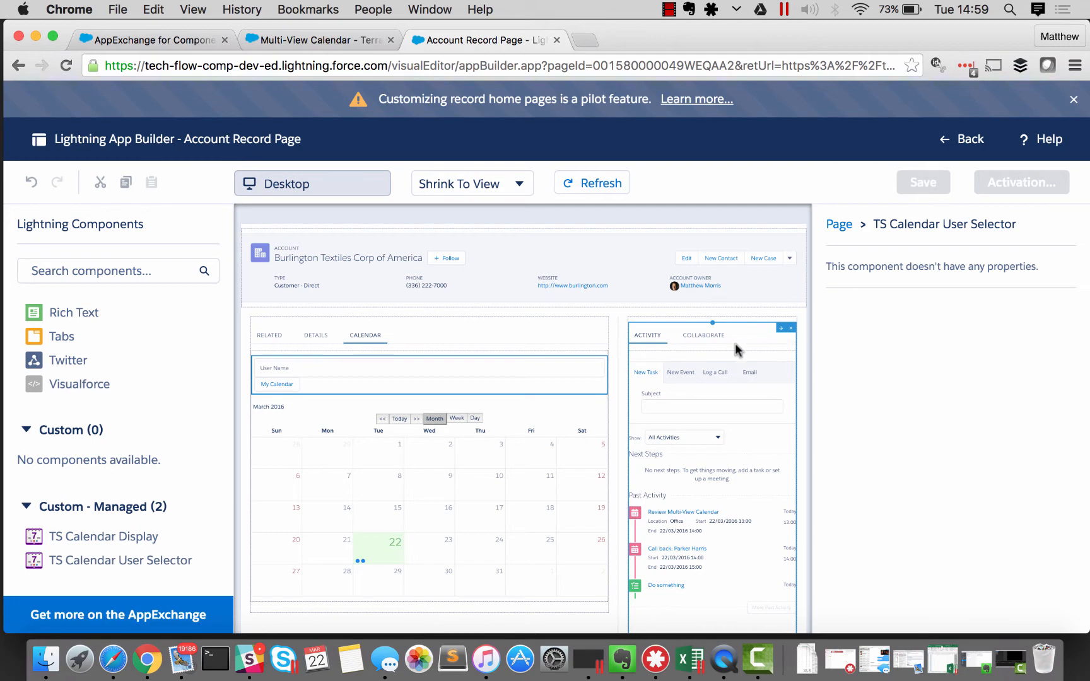
left_click(923, 182)
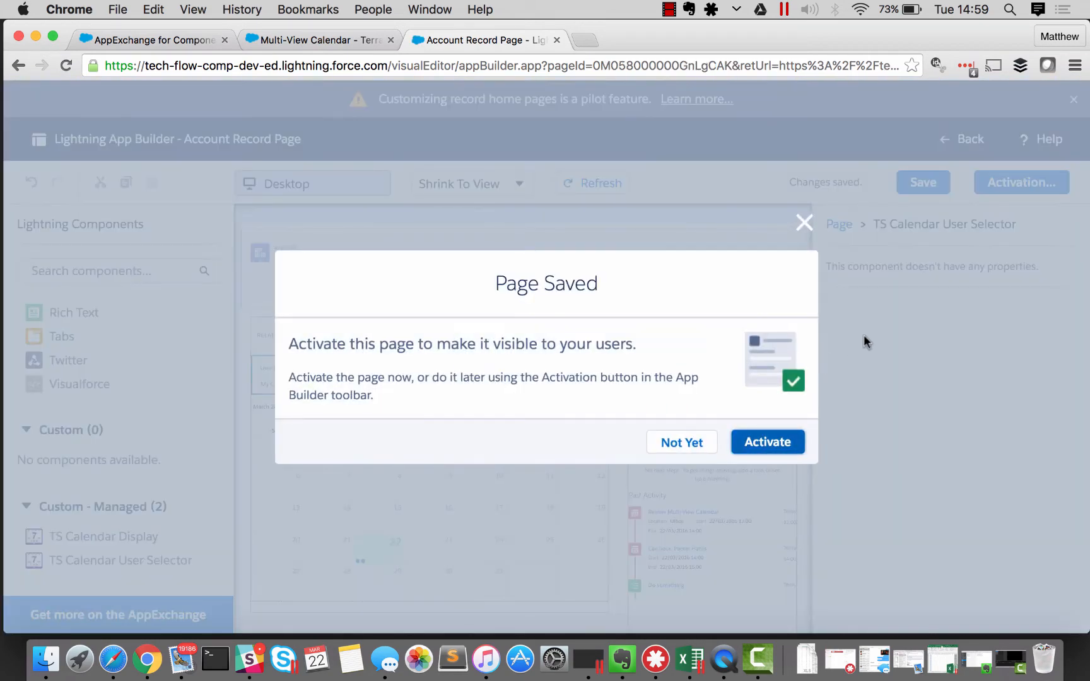
left_click(768, 441)
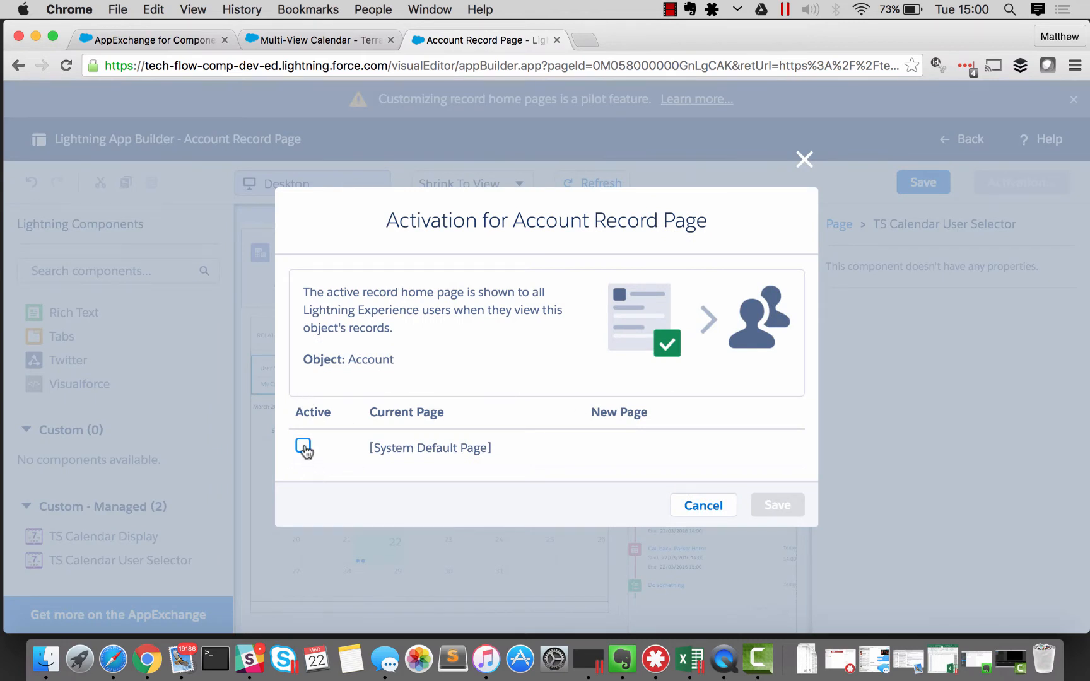
left_click(303, 445)
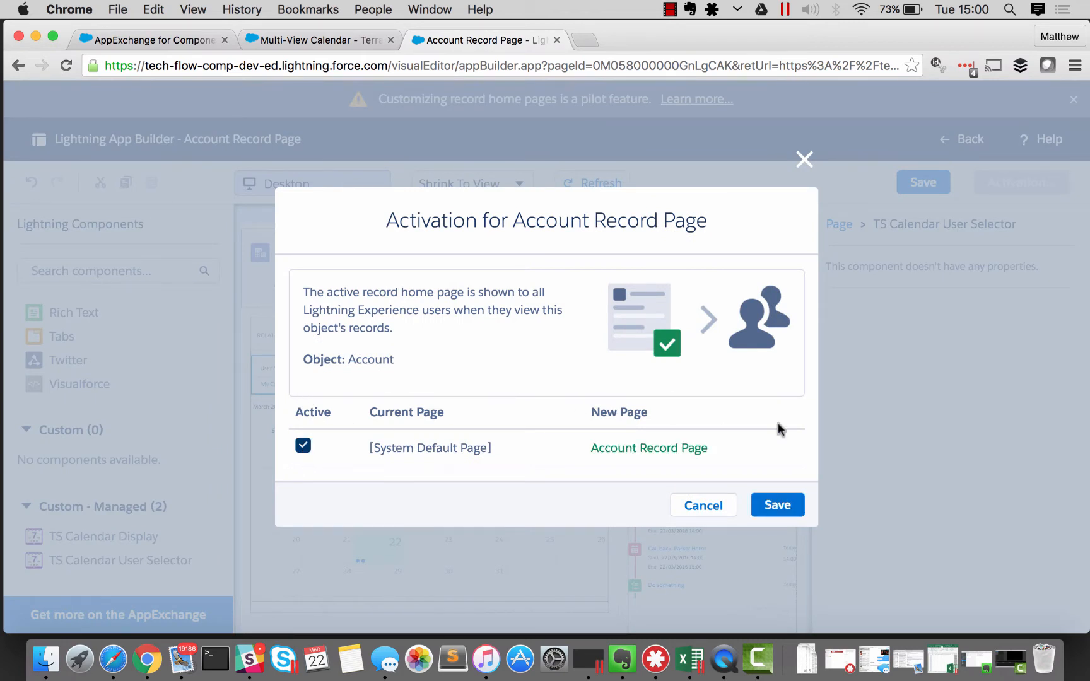
left_click(776, 505)
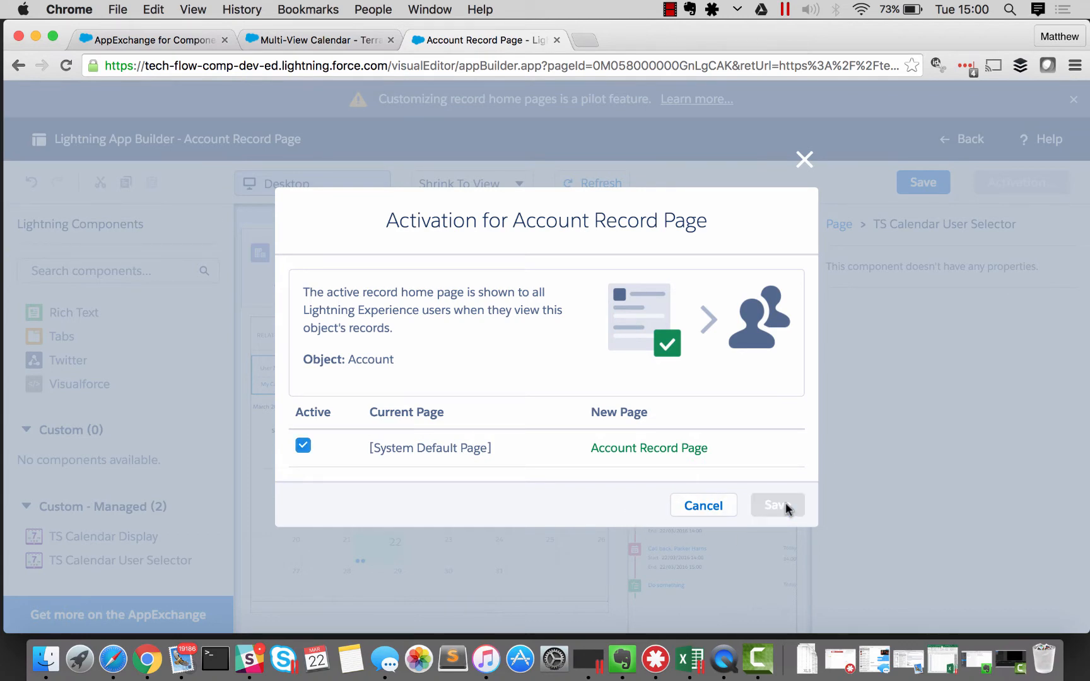
left_click(776, 505)
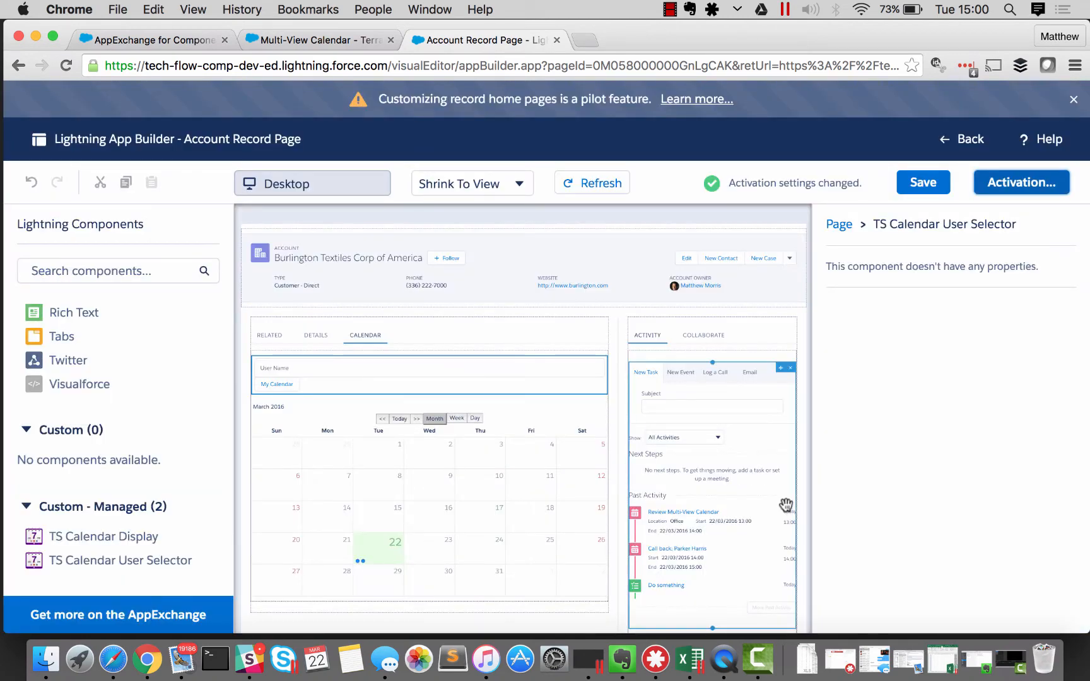
left_click(969, 138)
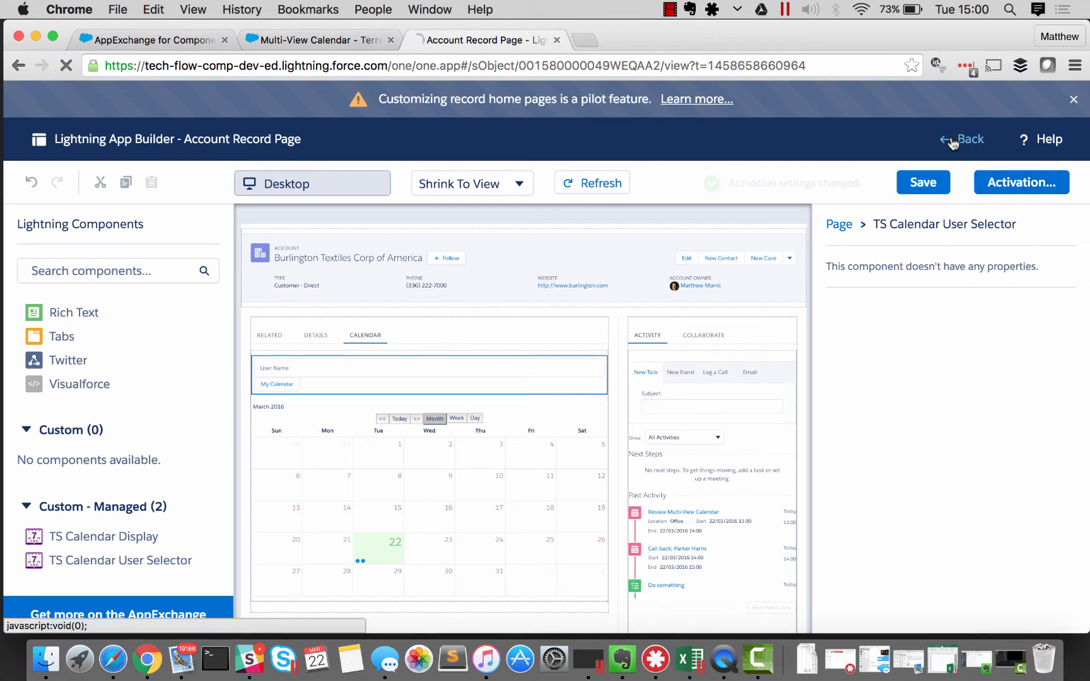
Open the account's Calendar tab and scroll to the March 2016 month calendar.
left_click(968, 139)
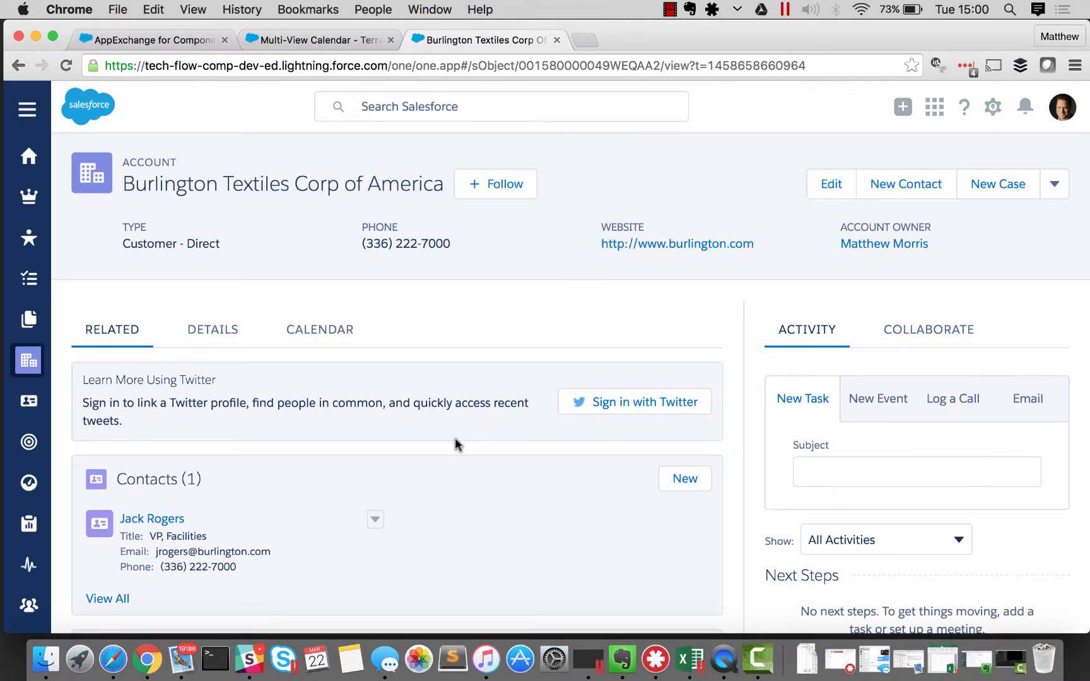
mouse_move(369, 403)
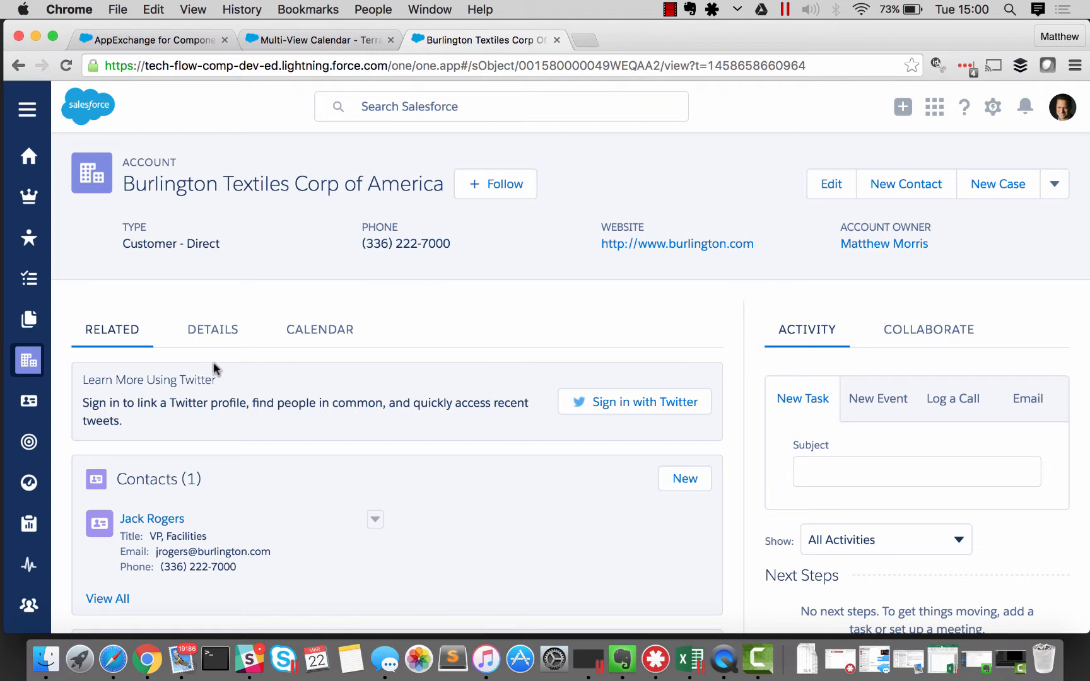
left_click(320, 328)
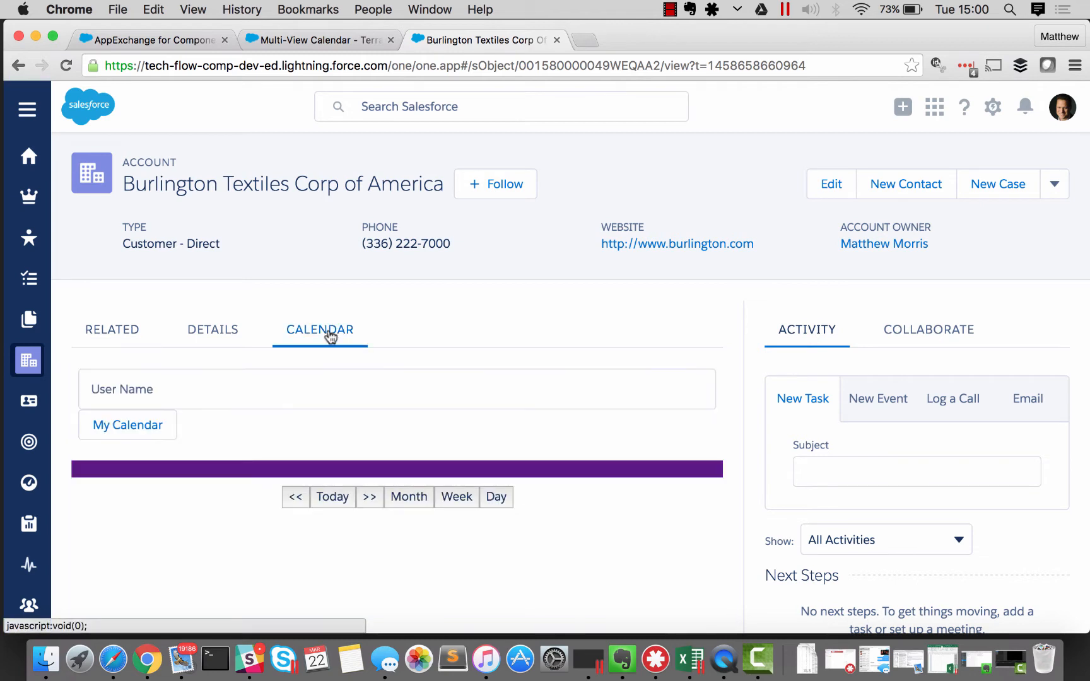
left_click(408, 496)
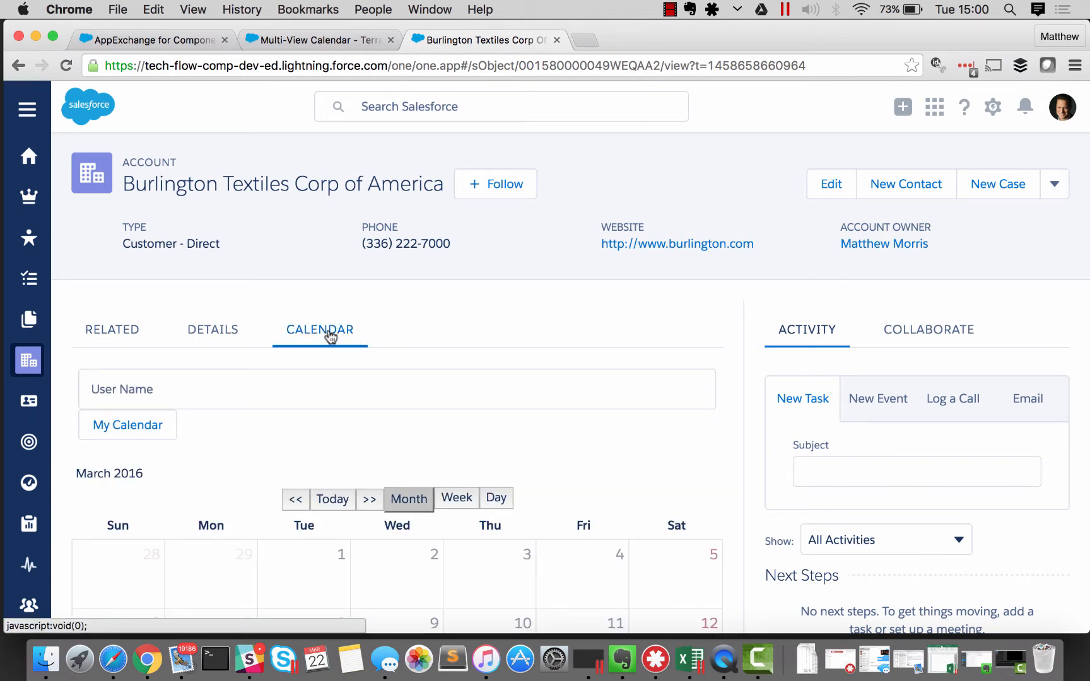
scroll("down", 3)
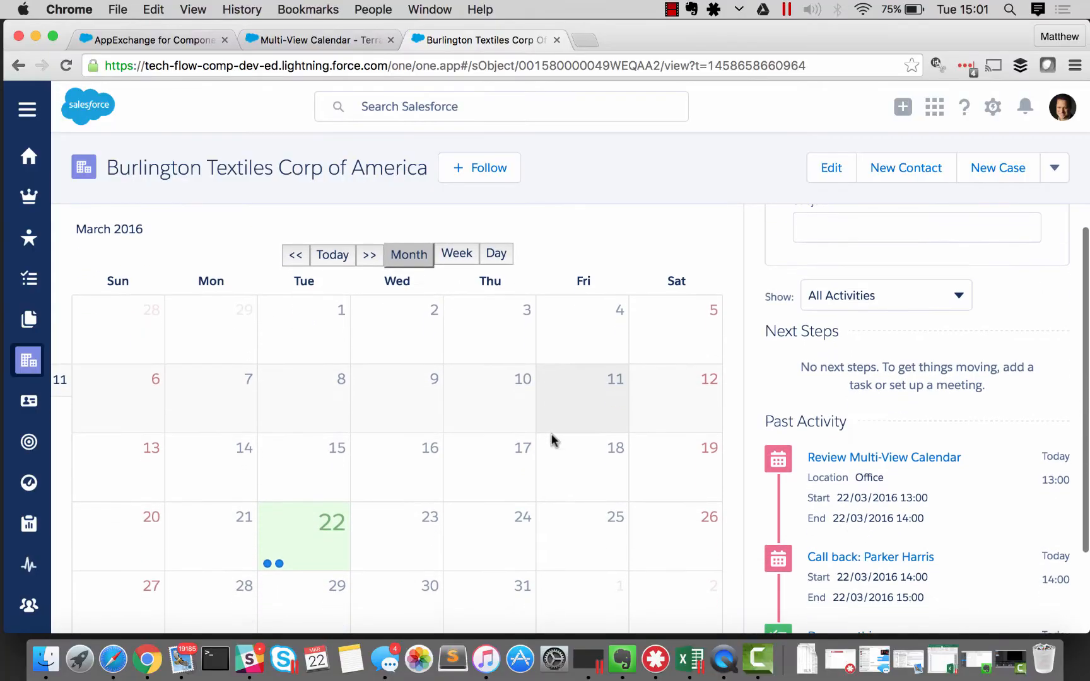
Open the Review Multi-View Calendar event on 22 March, then return to the account calendar.
scroll("down", 3)
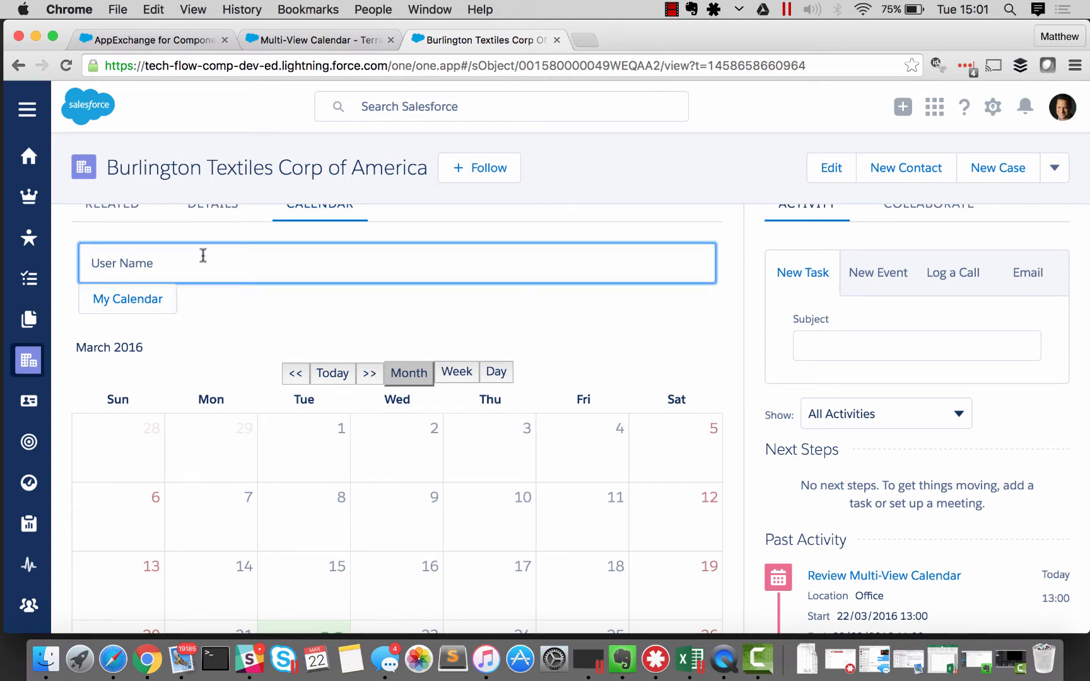
mouse_move(213, 334)
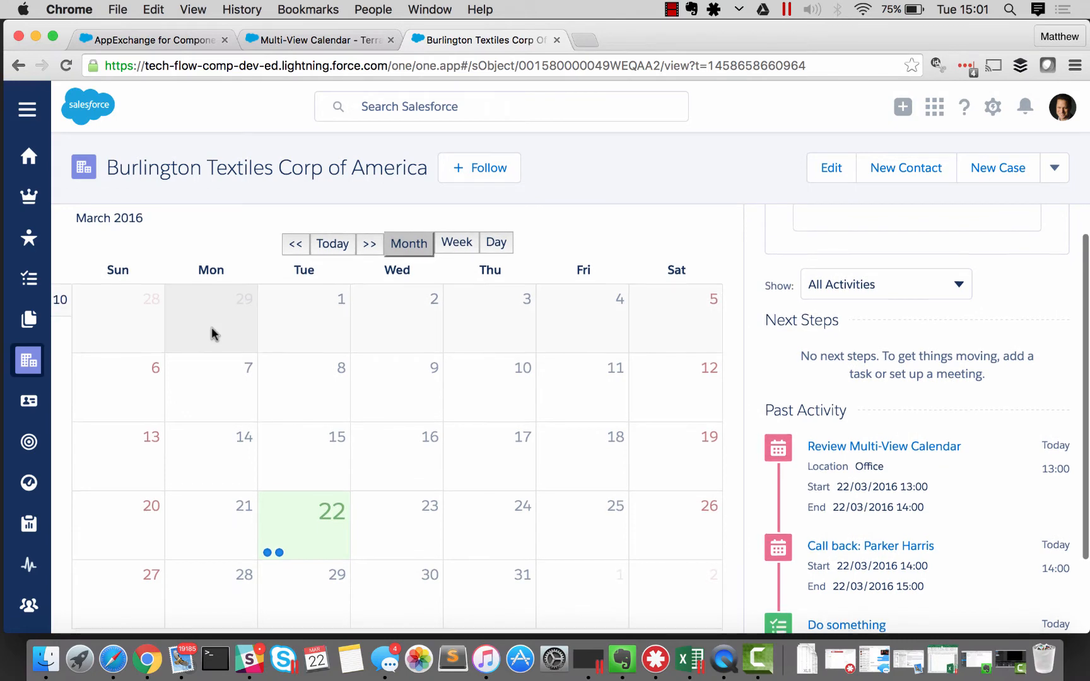
scroll("down", 3)
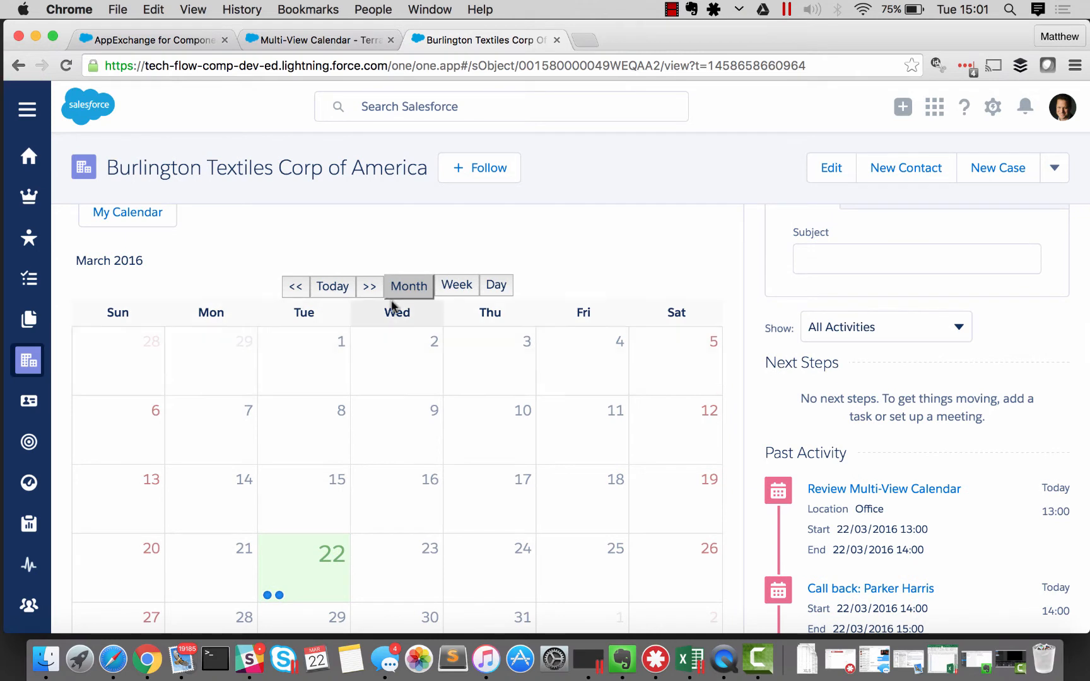
mouse_move(386, 425)
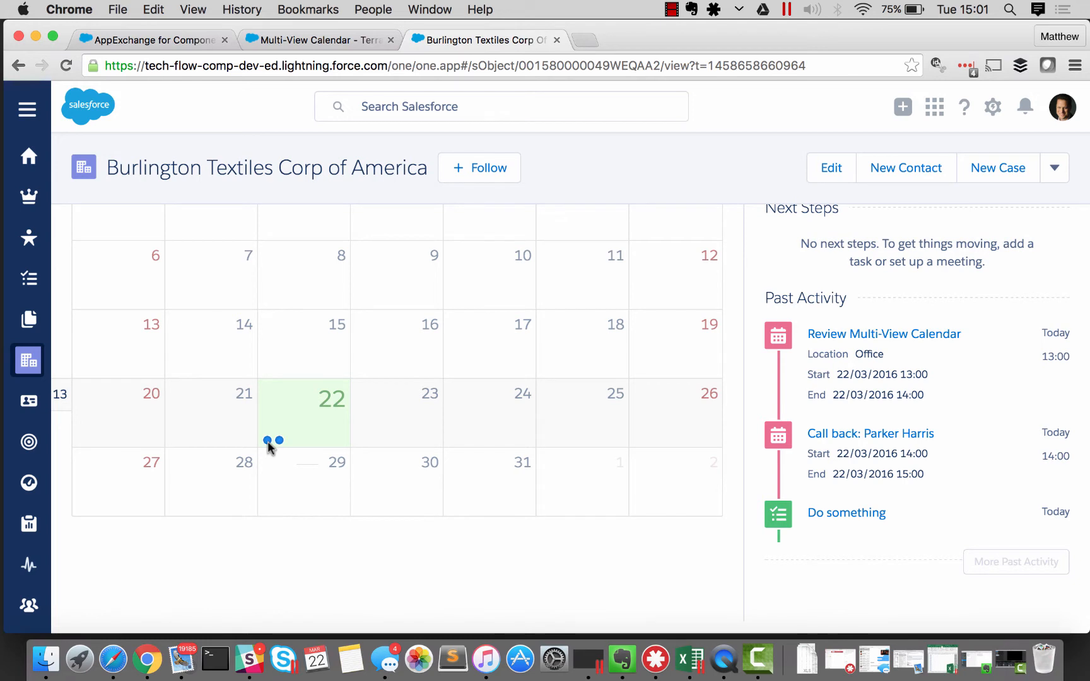
mouse_move(273, 441)
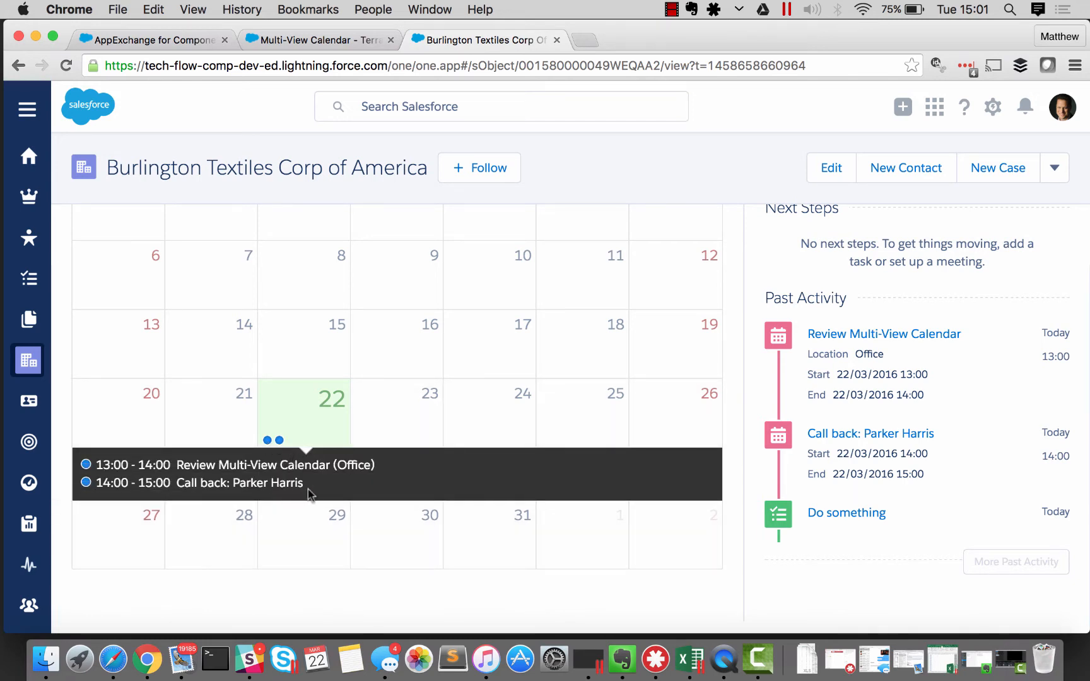
mouse_move(327, 490)
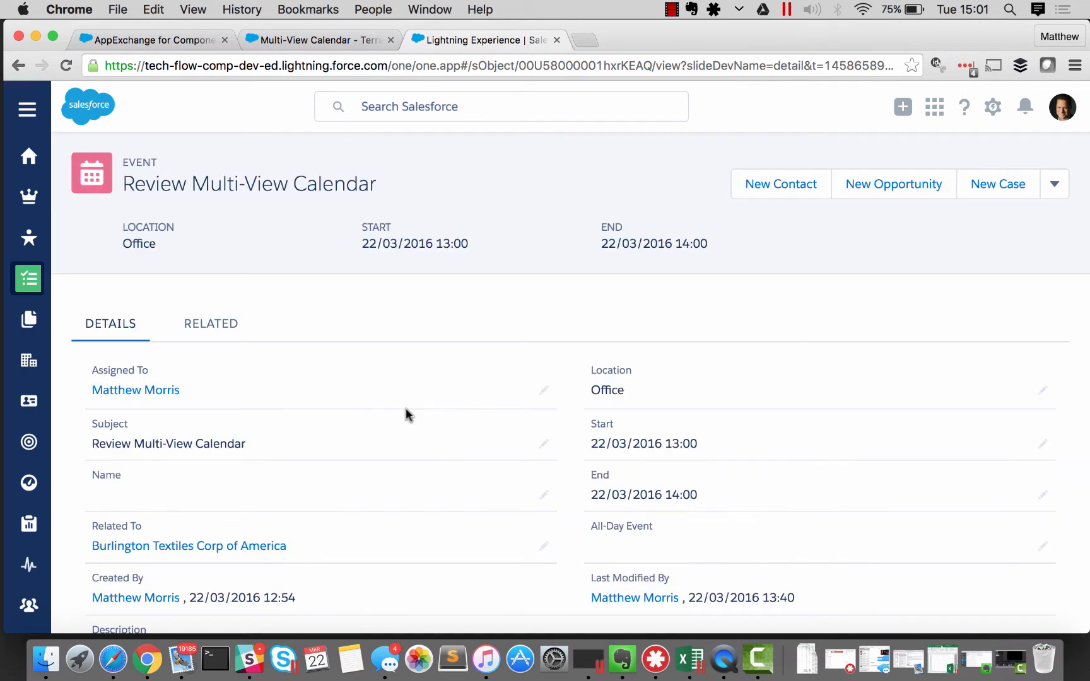
left_click(598, 547)
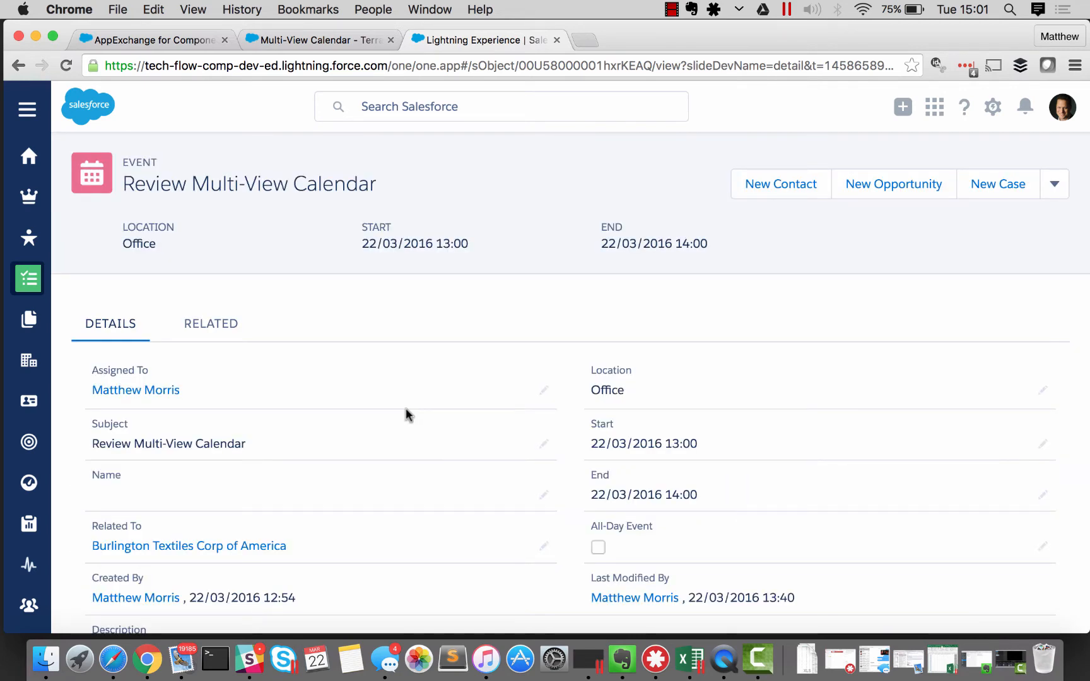
mouse_move(554, 247)
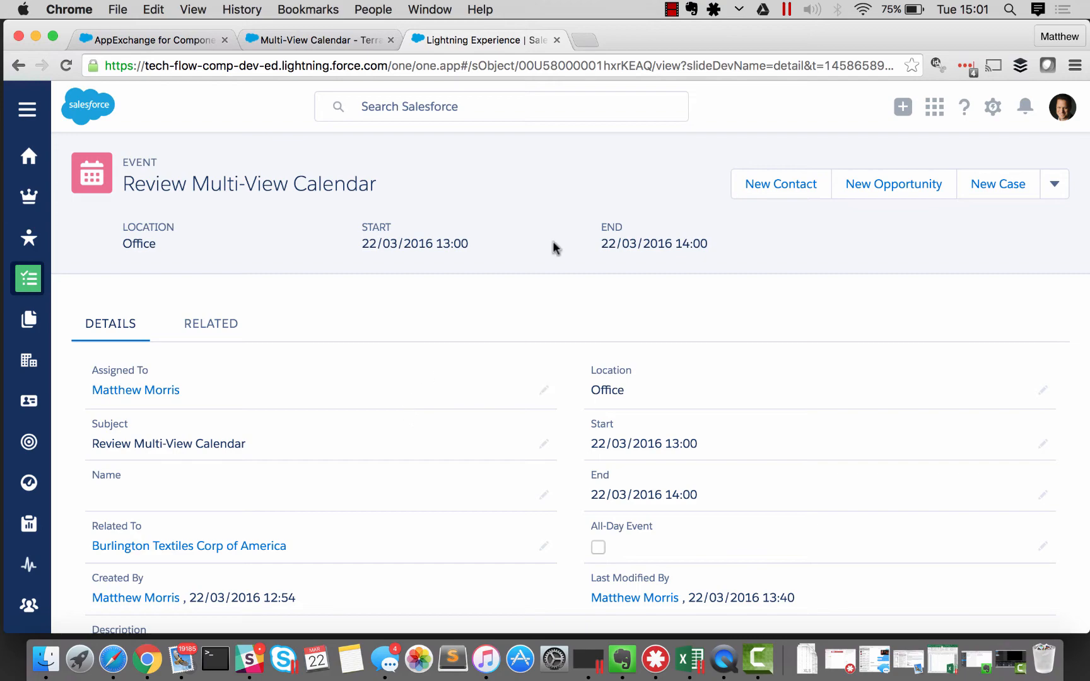
left_click(188, 545)
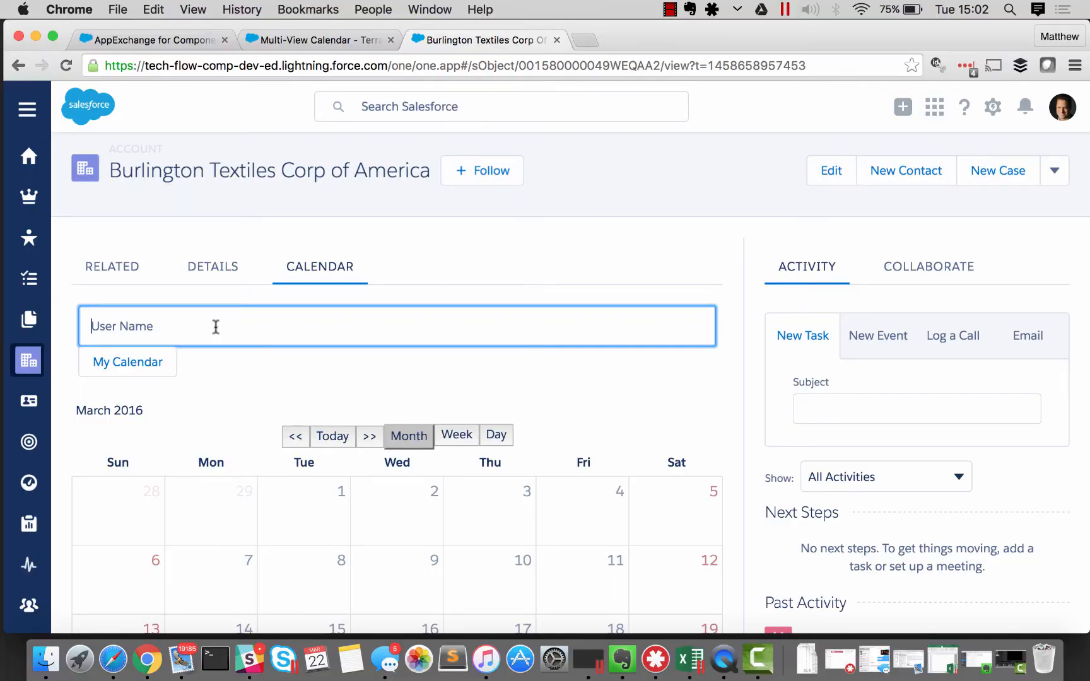
Enter user 'Sassy' in the User Name field and scroll through their calendar.
type("Sass")
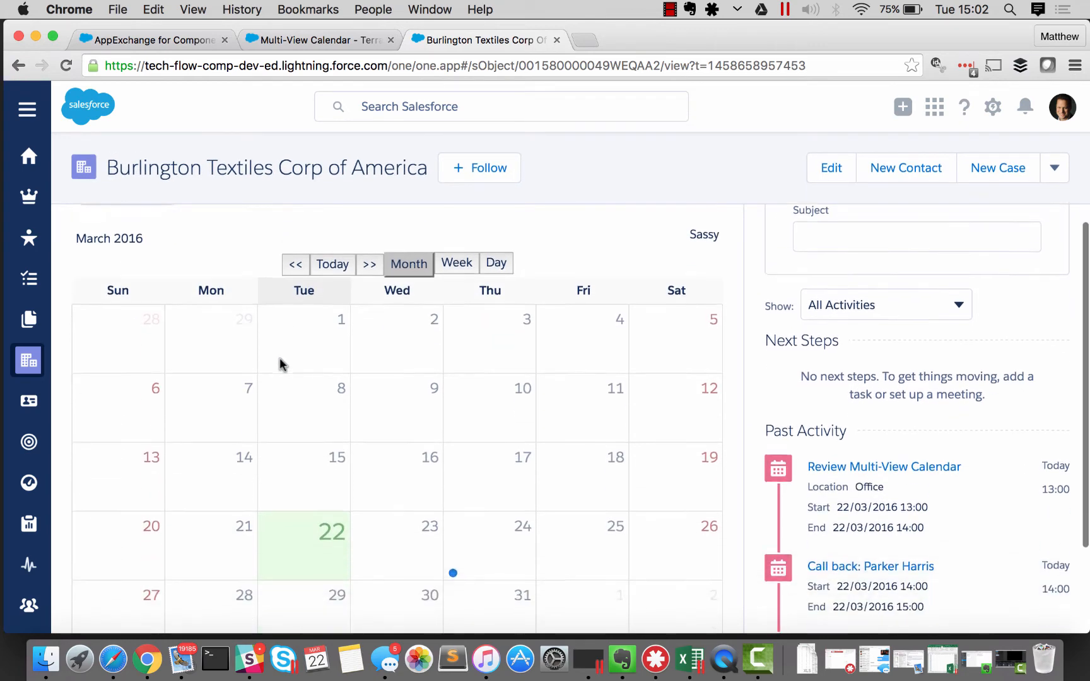
scroll("down", 3)
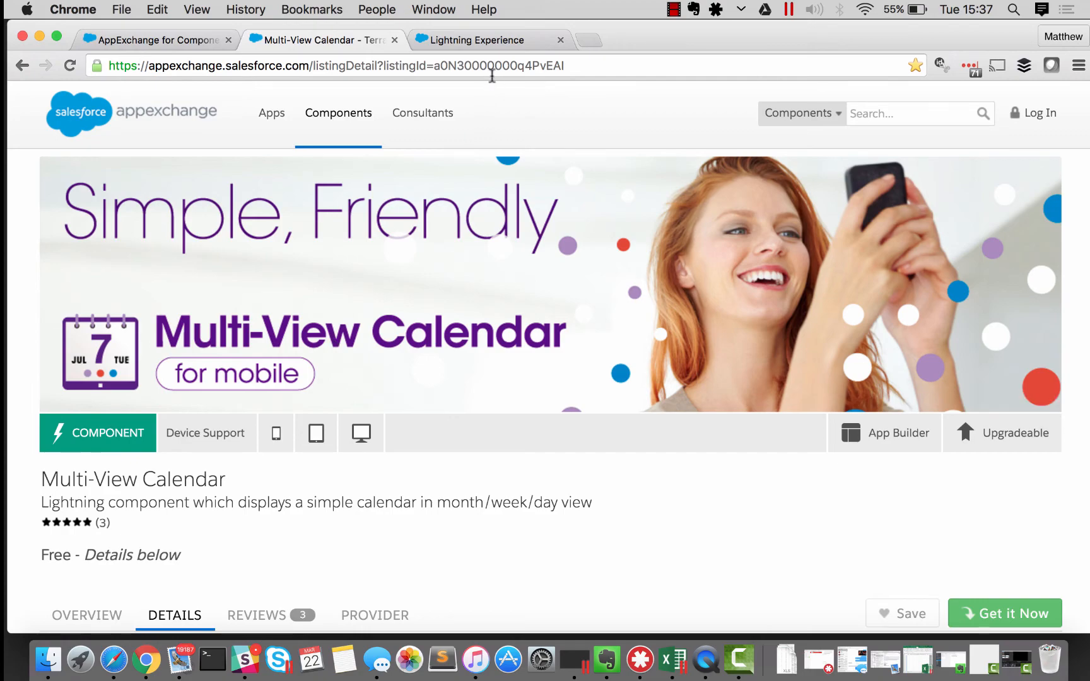
Switch to the Setup list of Lightning Pages showing three Account Record Pages.
left_click(477, 39)
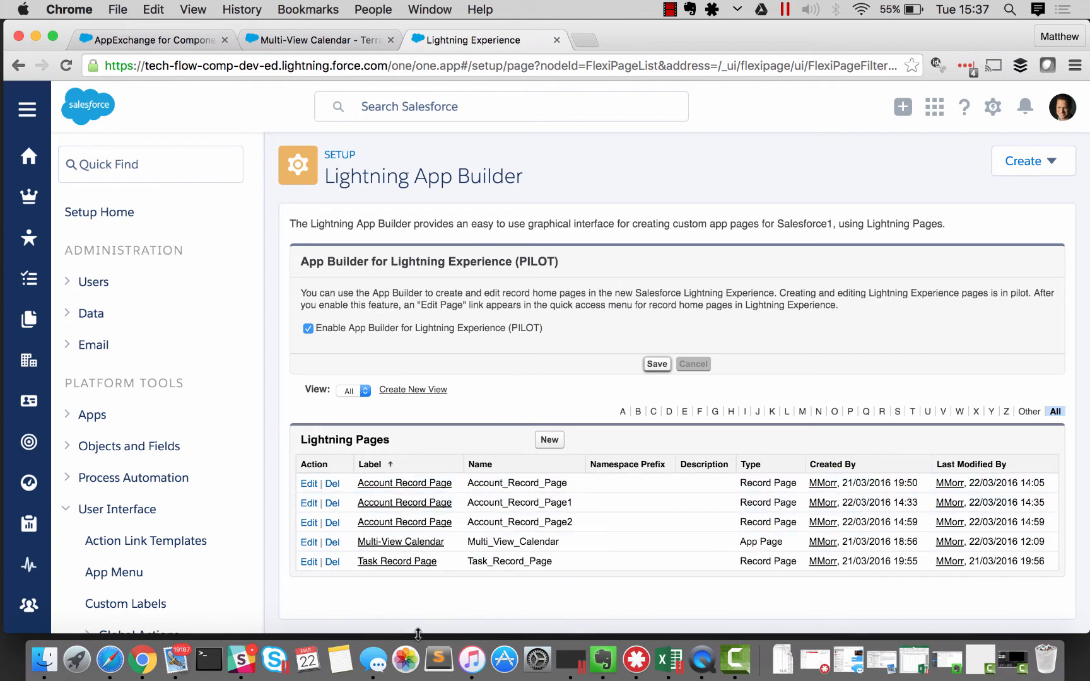
mouse_move(379, 550)
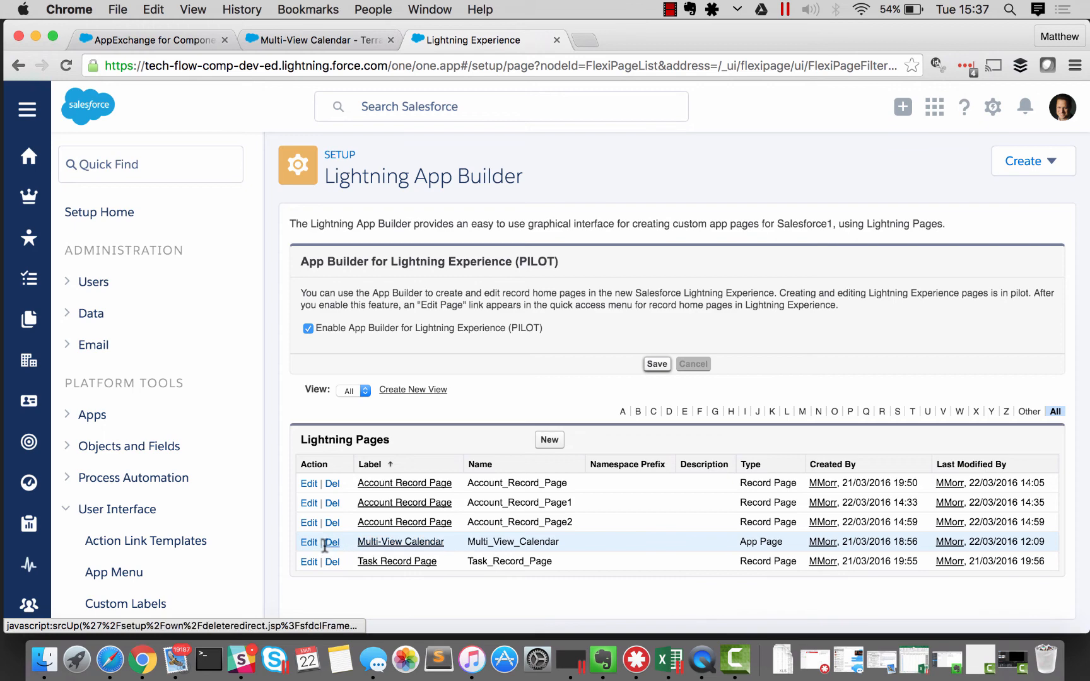
Reorder Multi-View Calendar to sit directly below Feed in Salesforce1 navigation and save the activation.
left_click(309, 541)
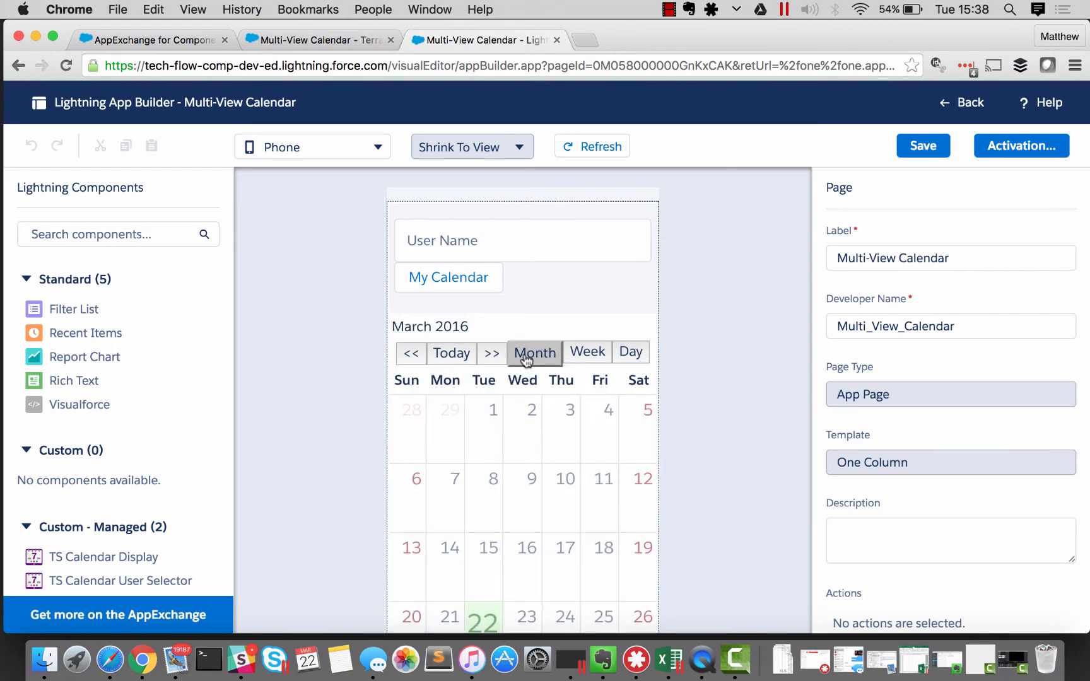
mouse_move(693, 407)
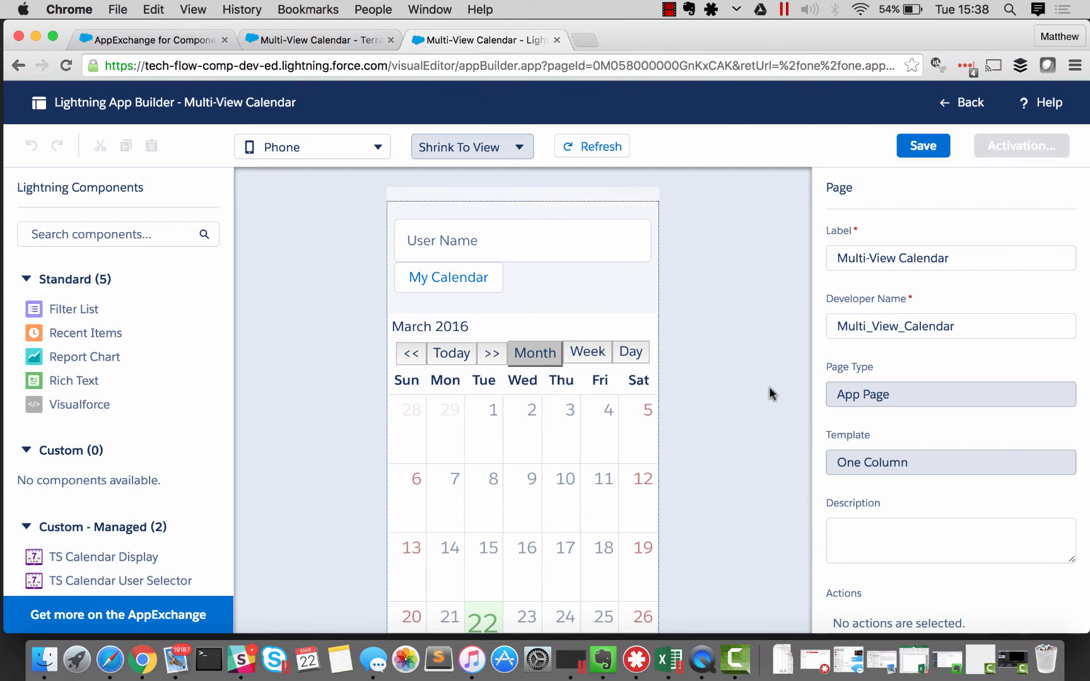
left_click(1020, 145)
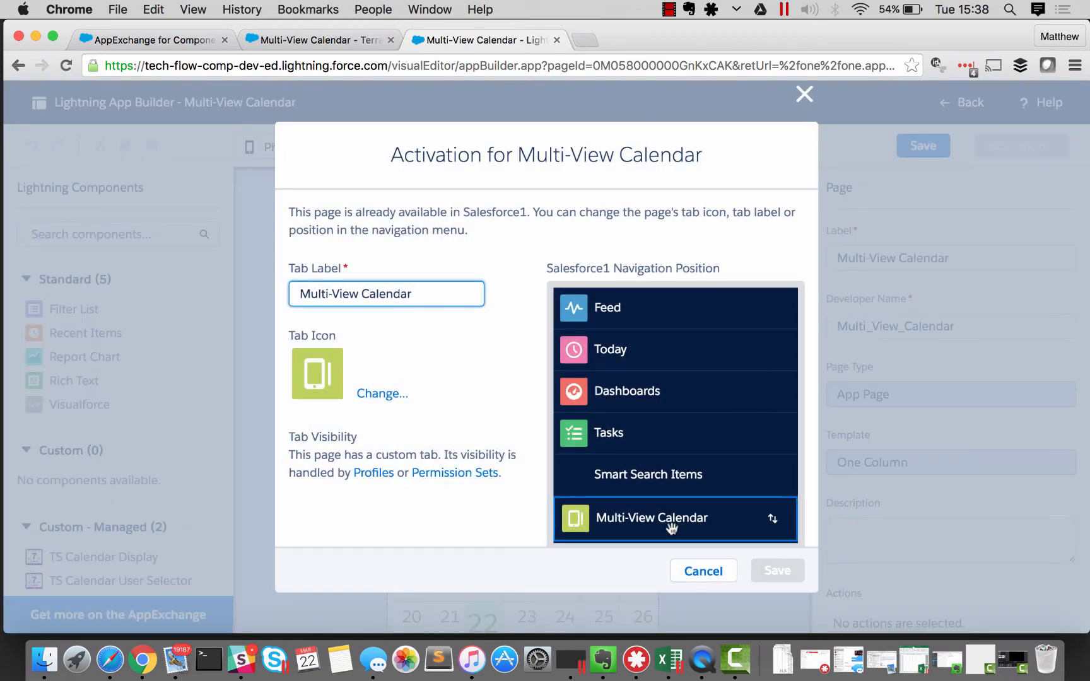
left_click_drag(672, 518, 671, 338)
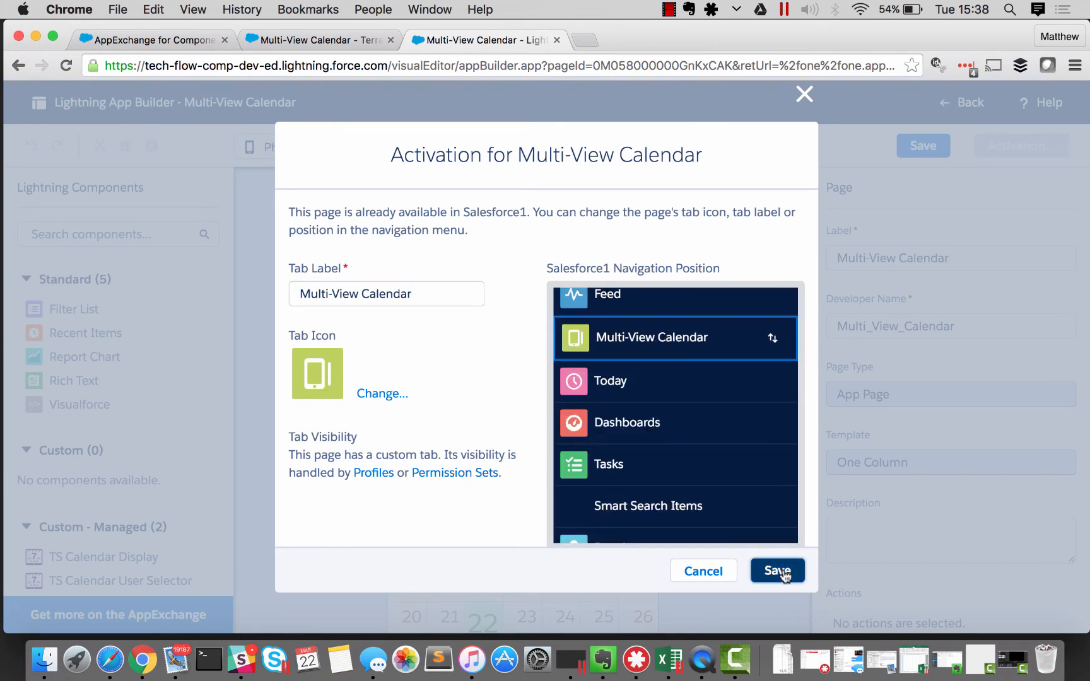
left_click(776, 571)
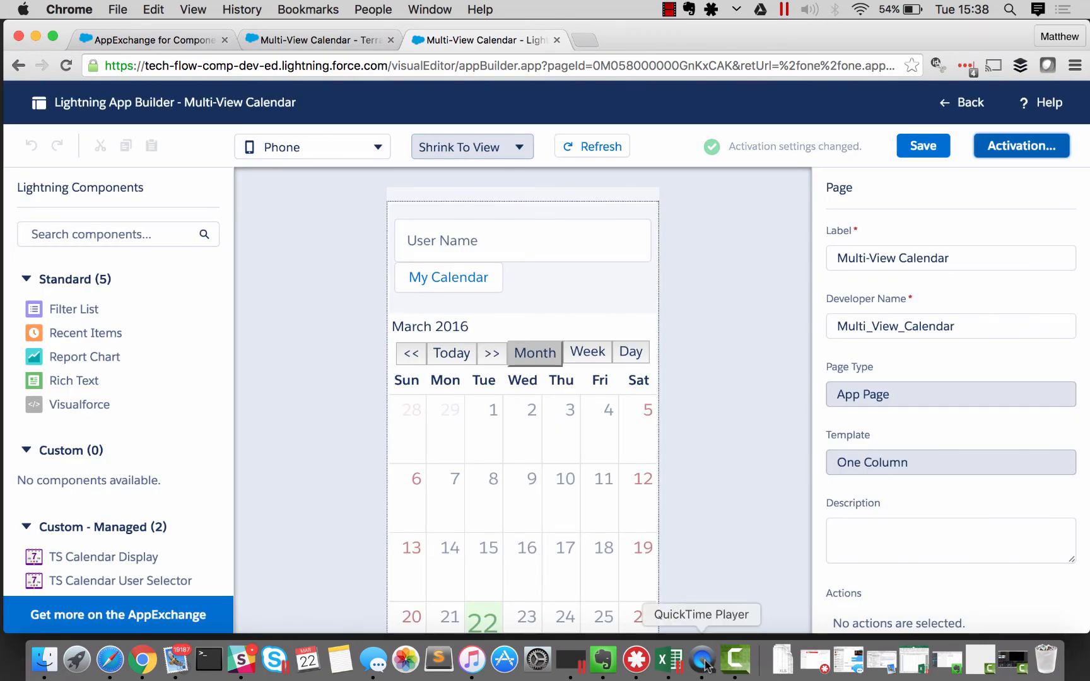
On the mirrored phone, open Multi-View Calendar's month grid and show Sassy's March 2016 events, including Chicago World Tour.
left_click(701, 659)
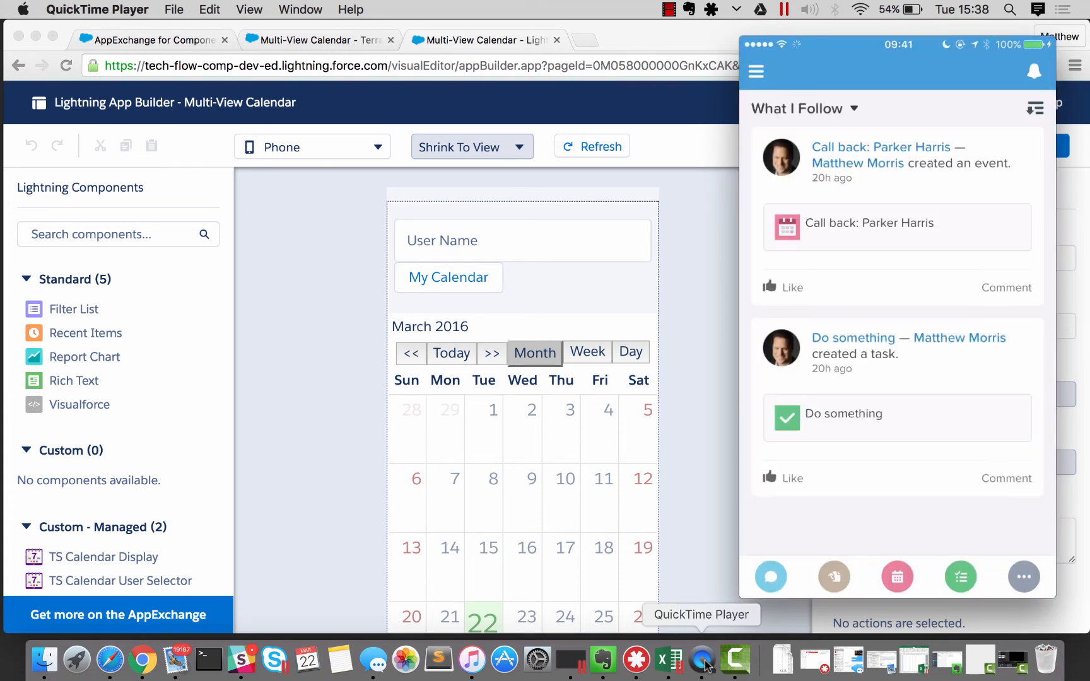
left_click(755, 71)
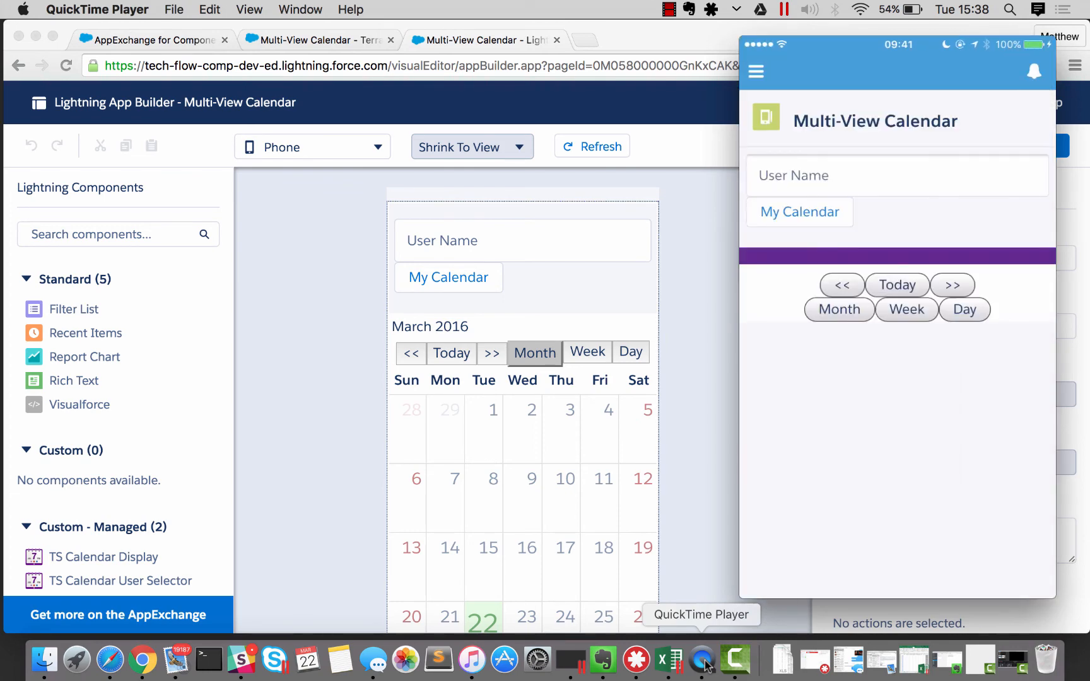
left_click(838, 309)
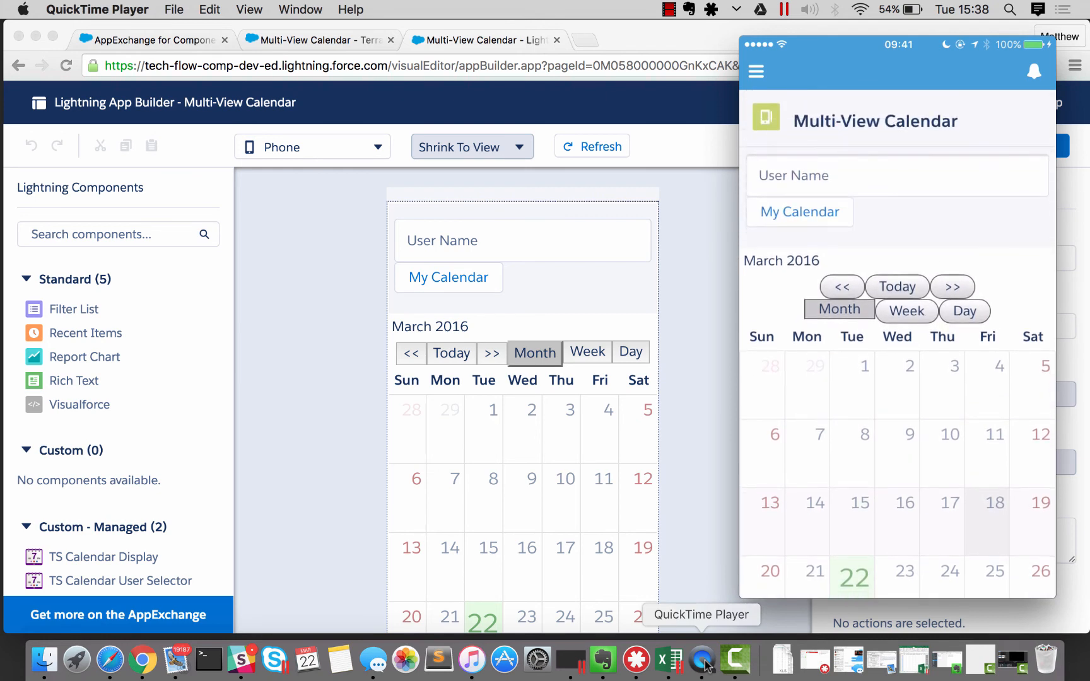
left_click(897, 176)
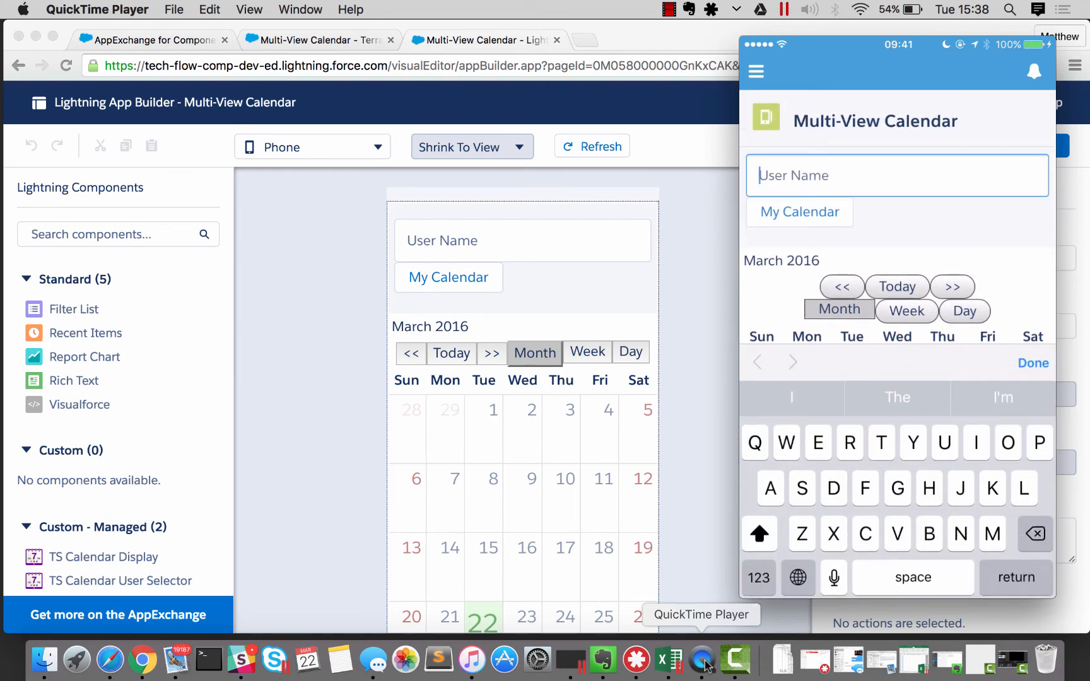
type("s")
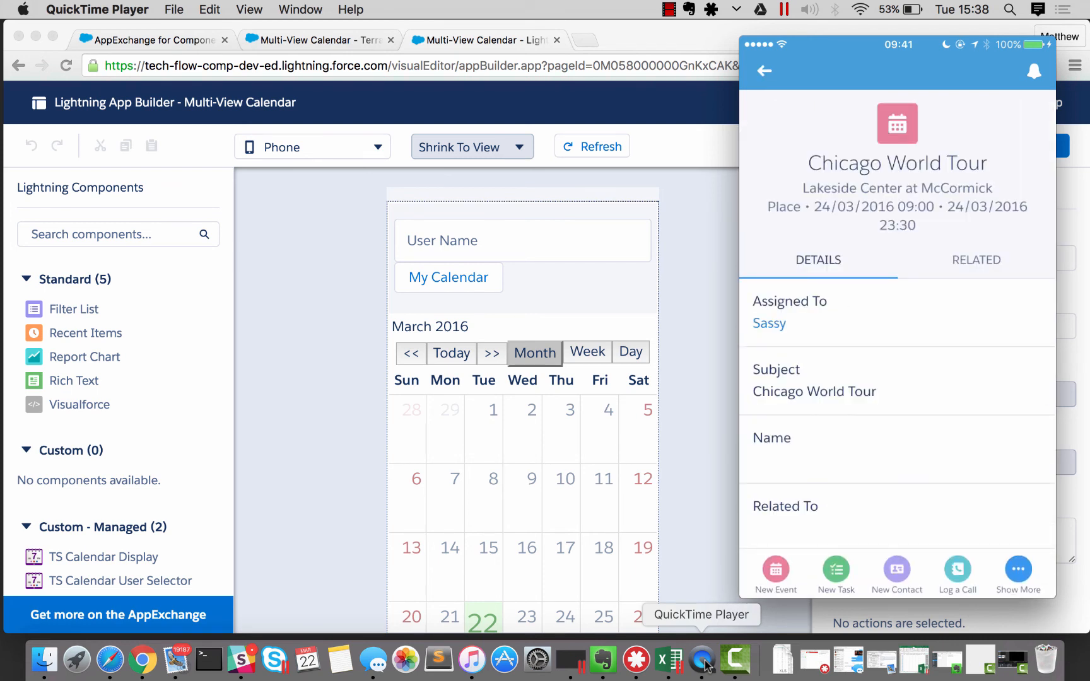
left_click(763, 71)
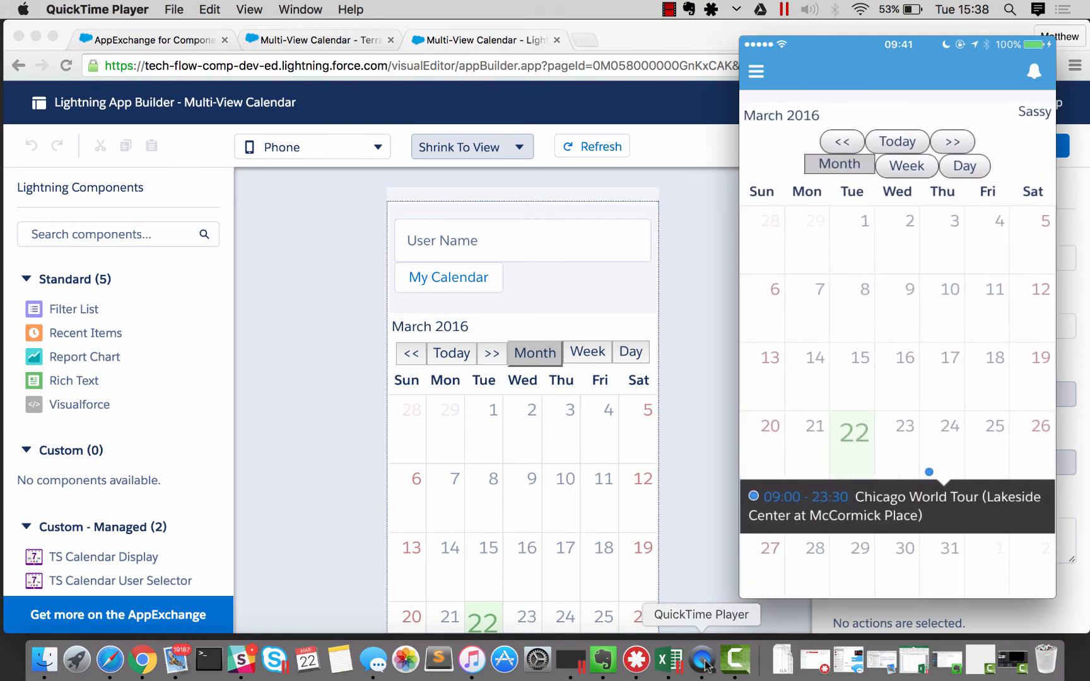